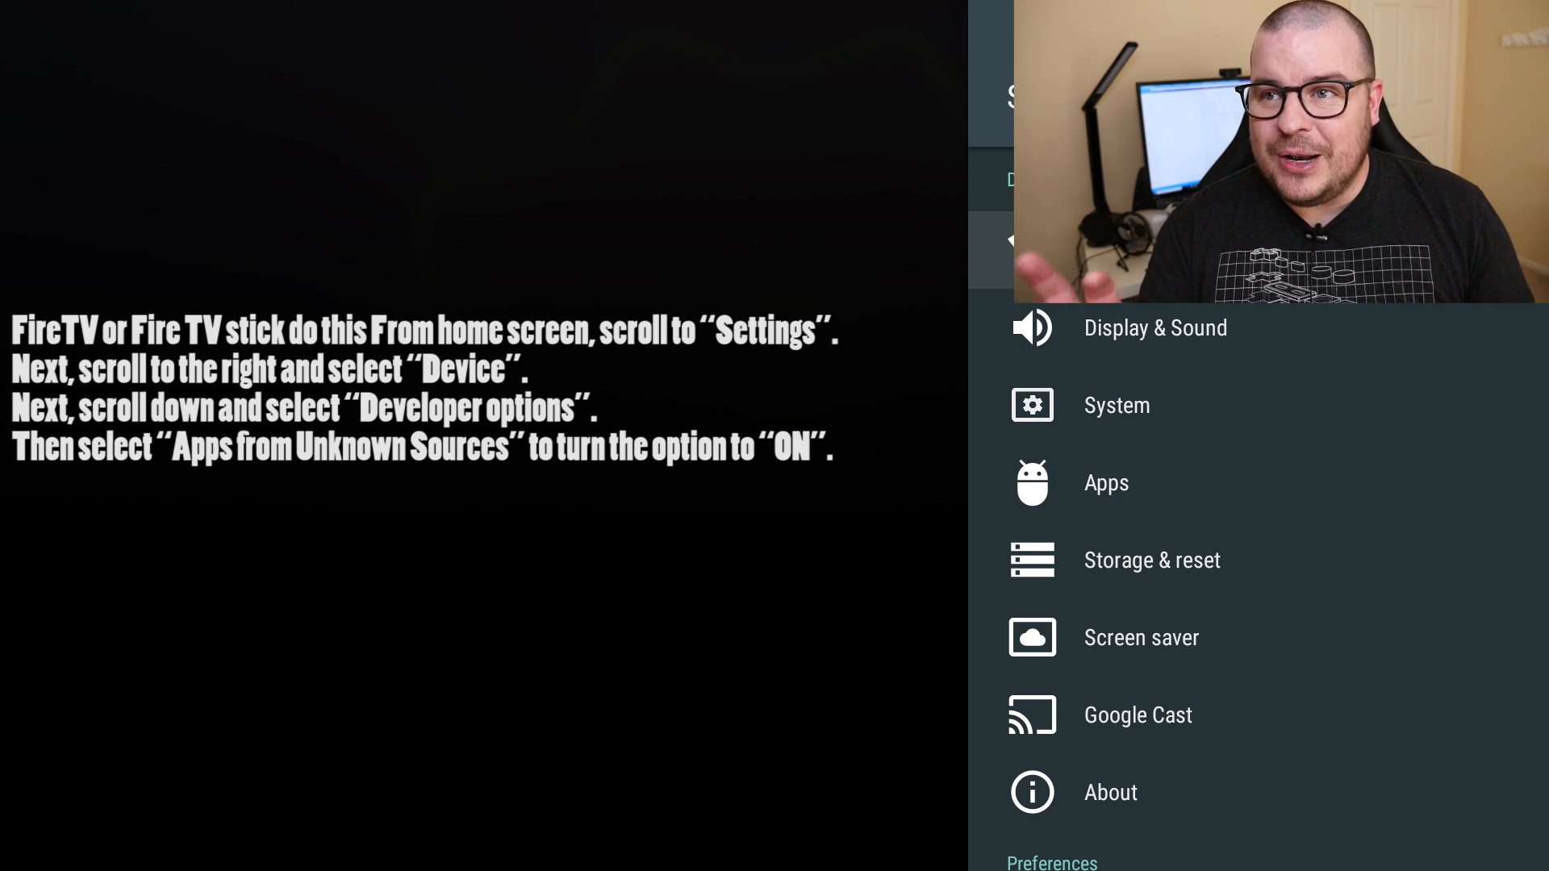
Step: Enable Unknown sources under Security & restrictions, then highlight Downloader in the home Apps row
scroll("down", 3)
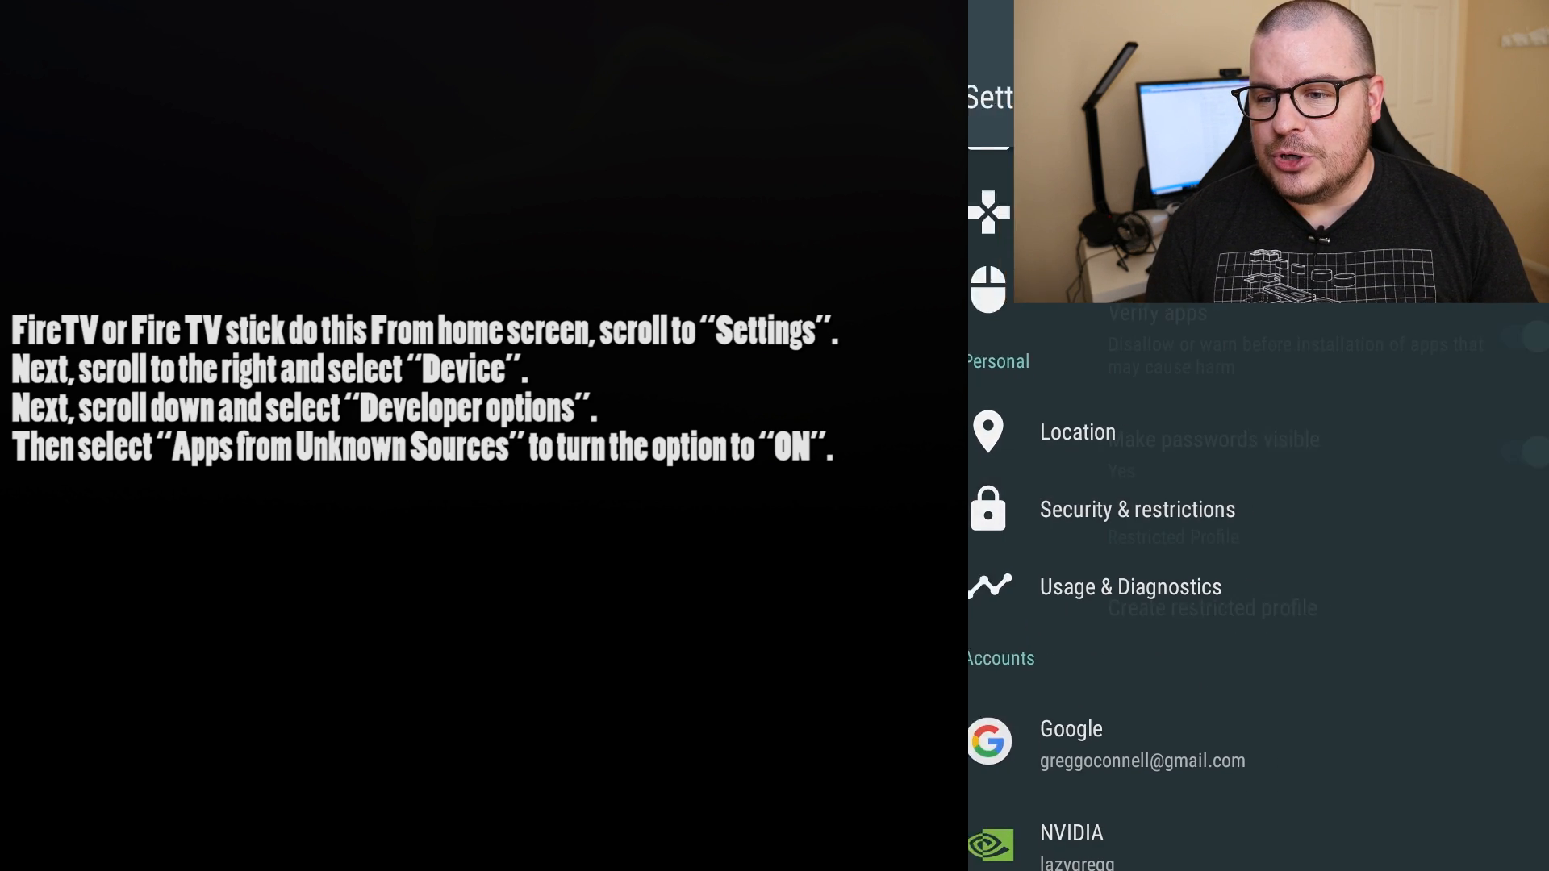
left_click(1137, 509)
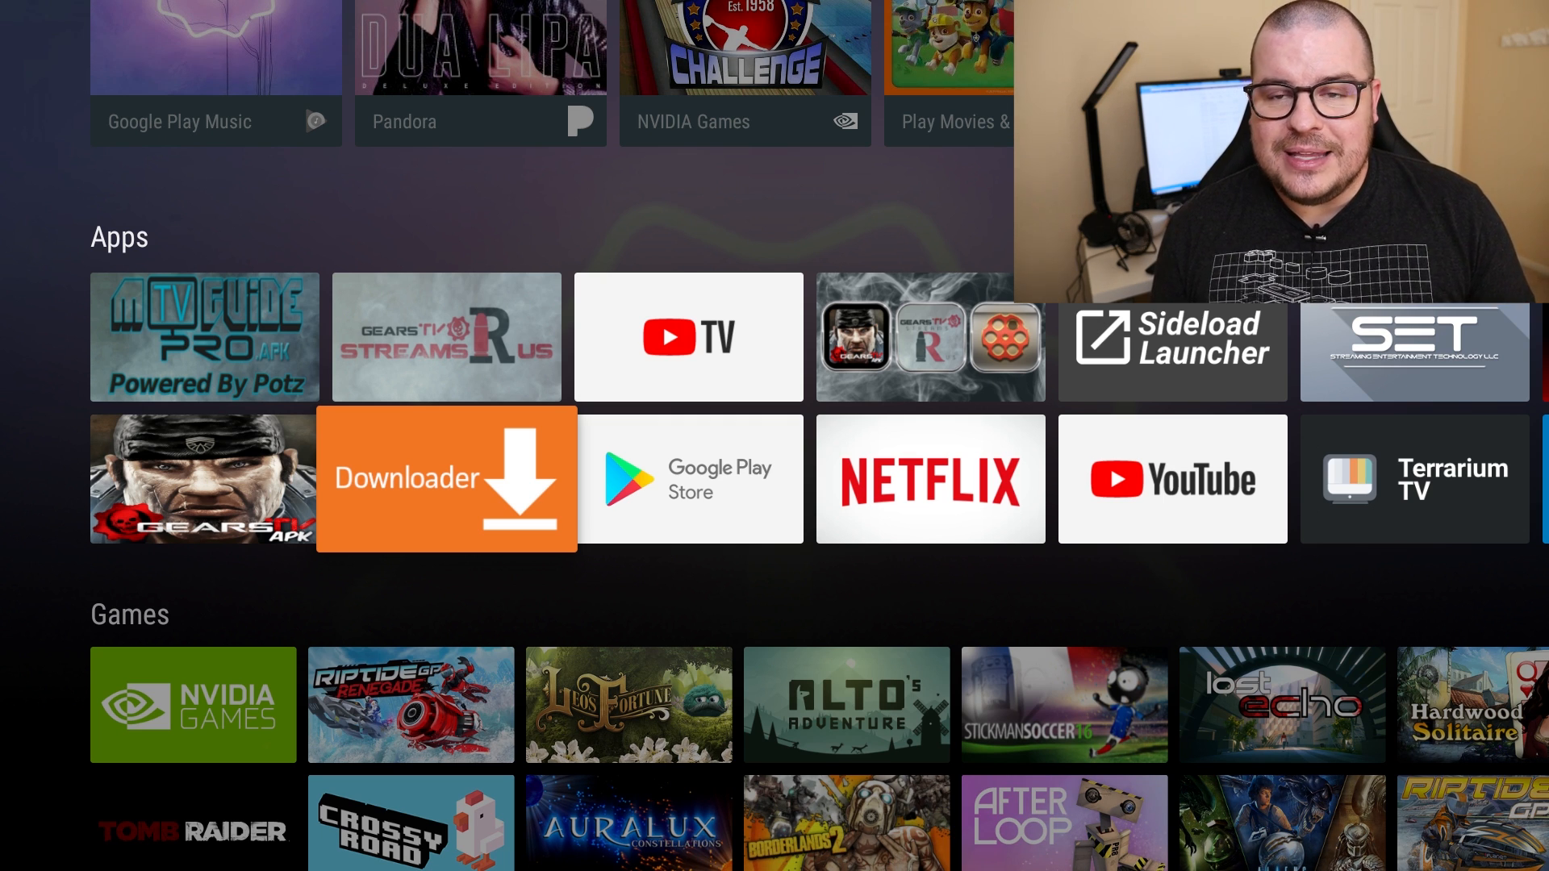
Step: Download the SET app from bit.ly/2zyweMw in Downloader and install it
left_click(447, 477)
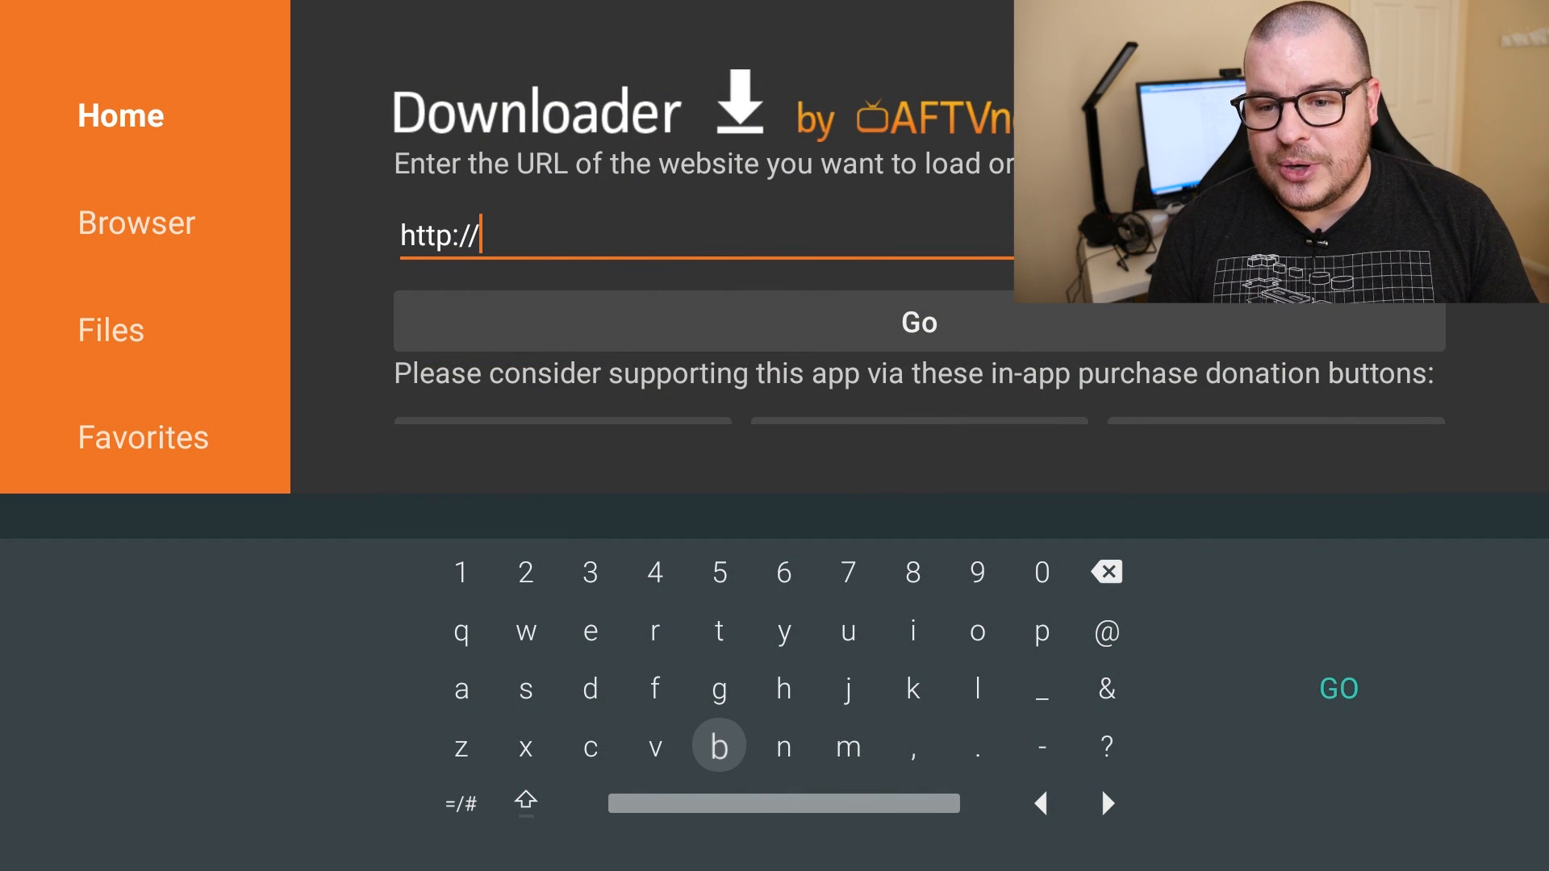
type("bit.ly/2zyweMw")
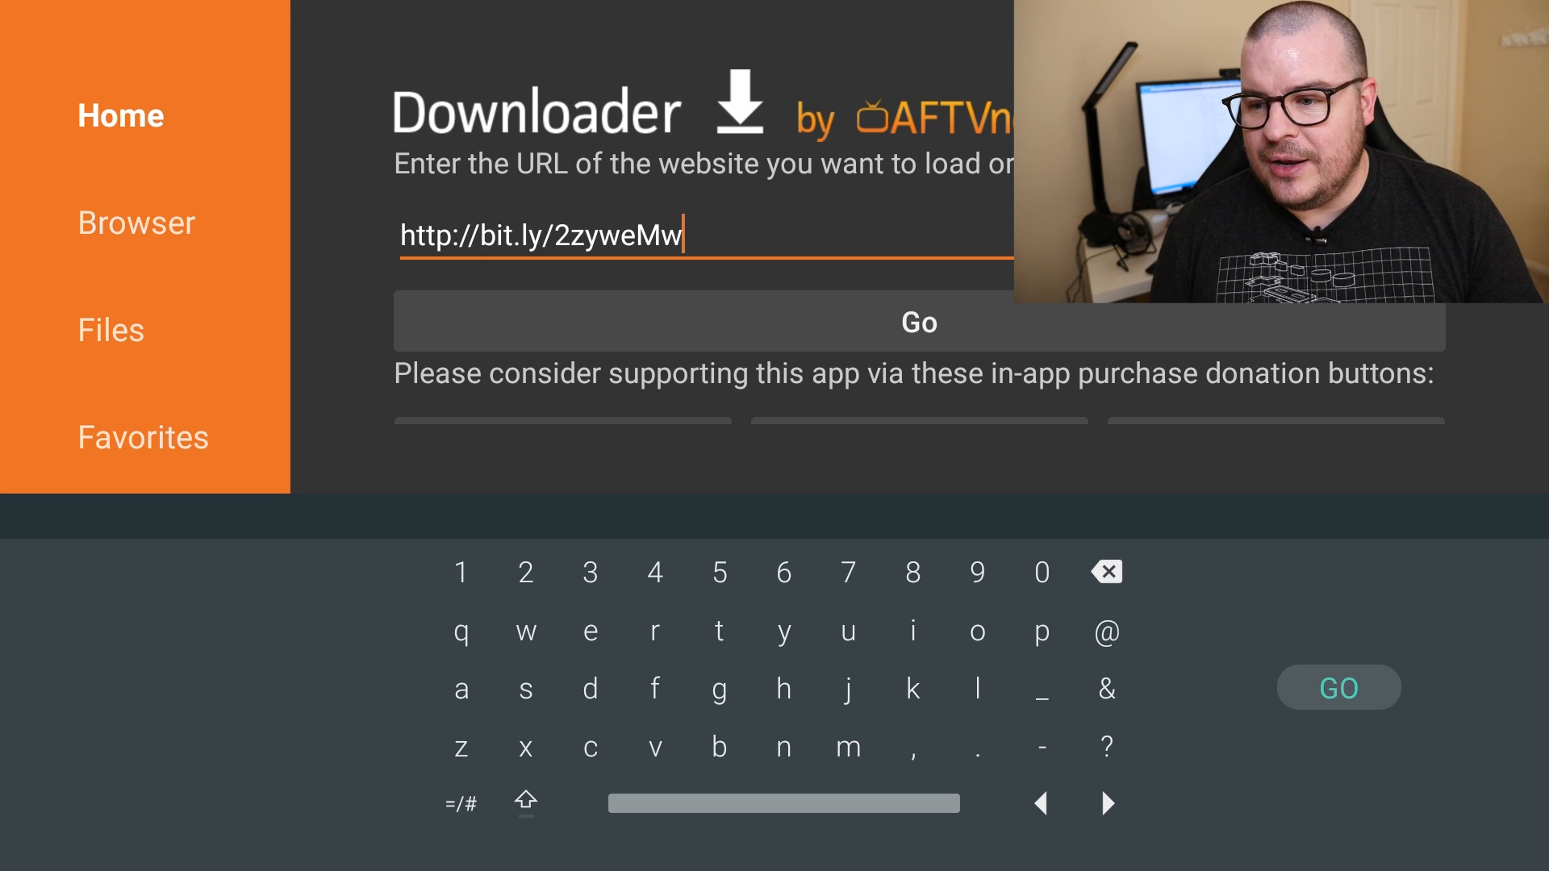
left_click(918, 323)
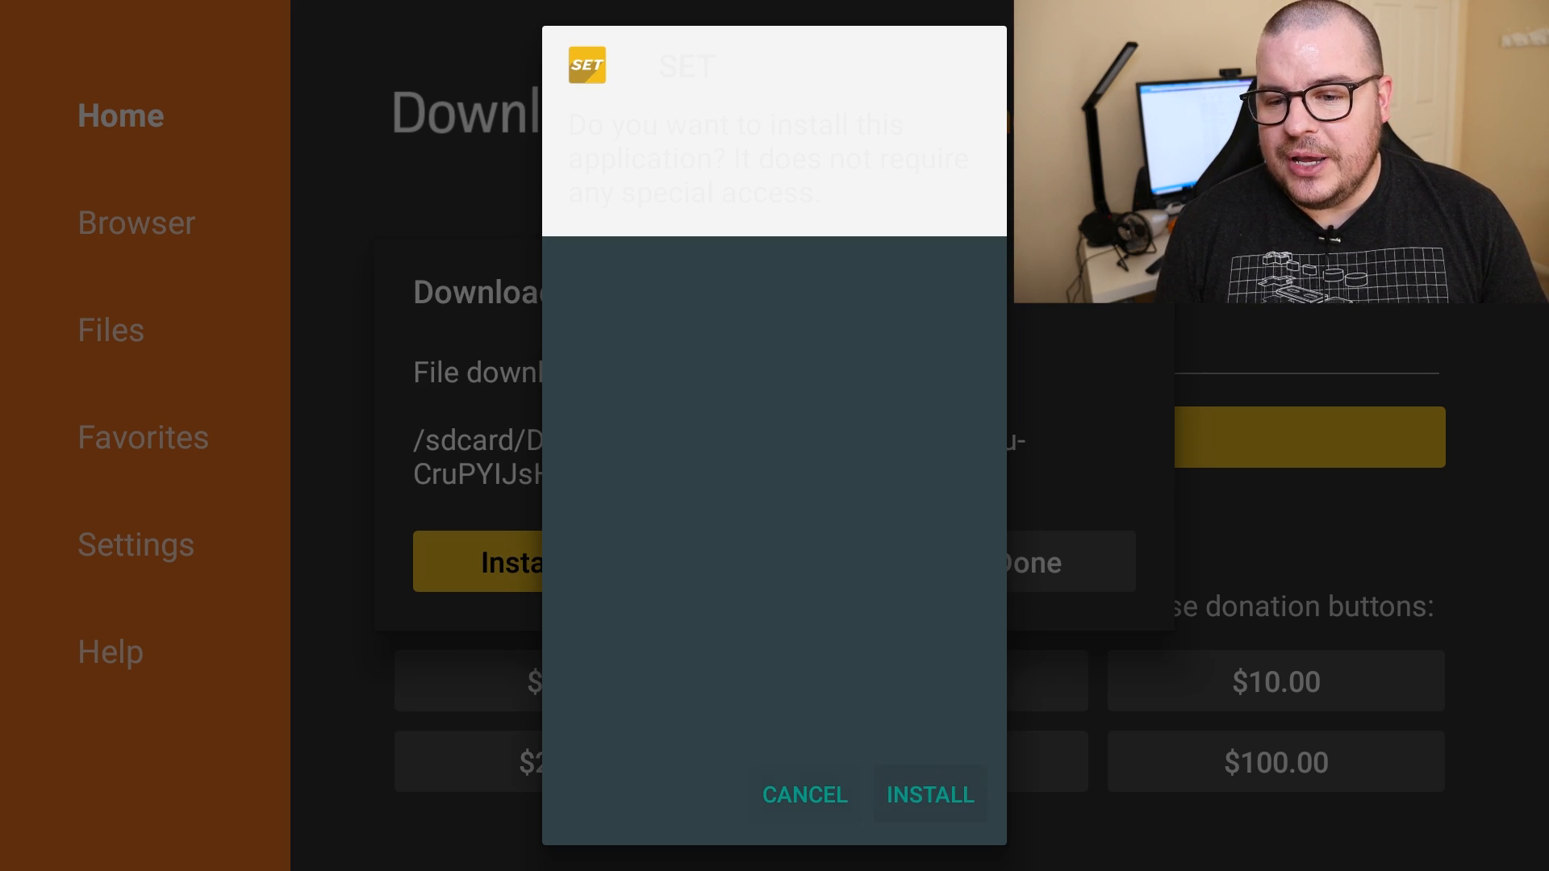
left_click(930, 794)
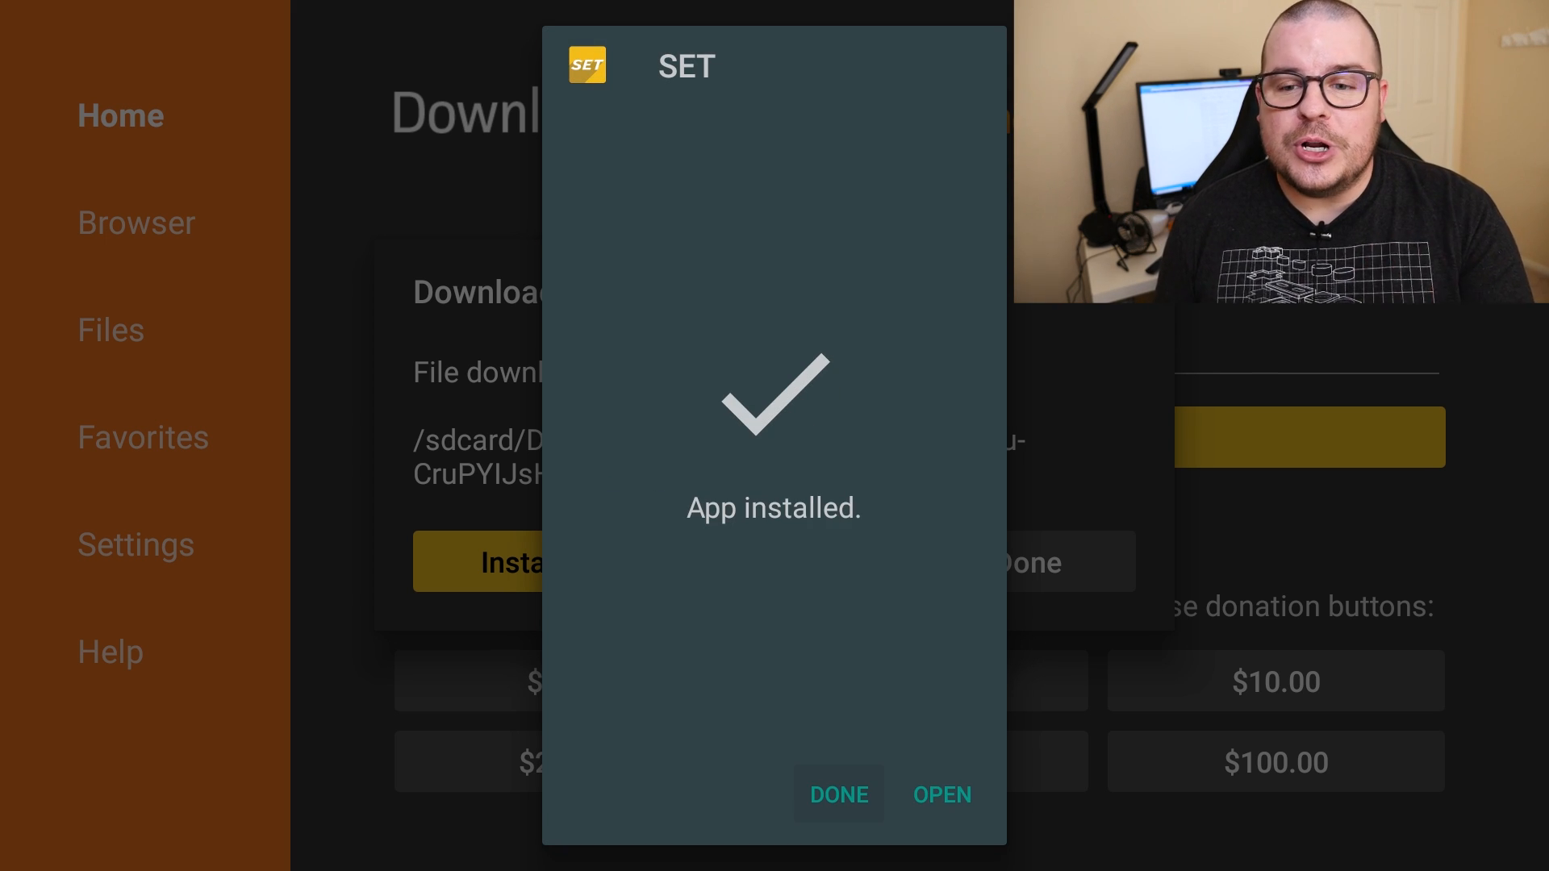
left_click(838, 794)
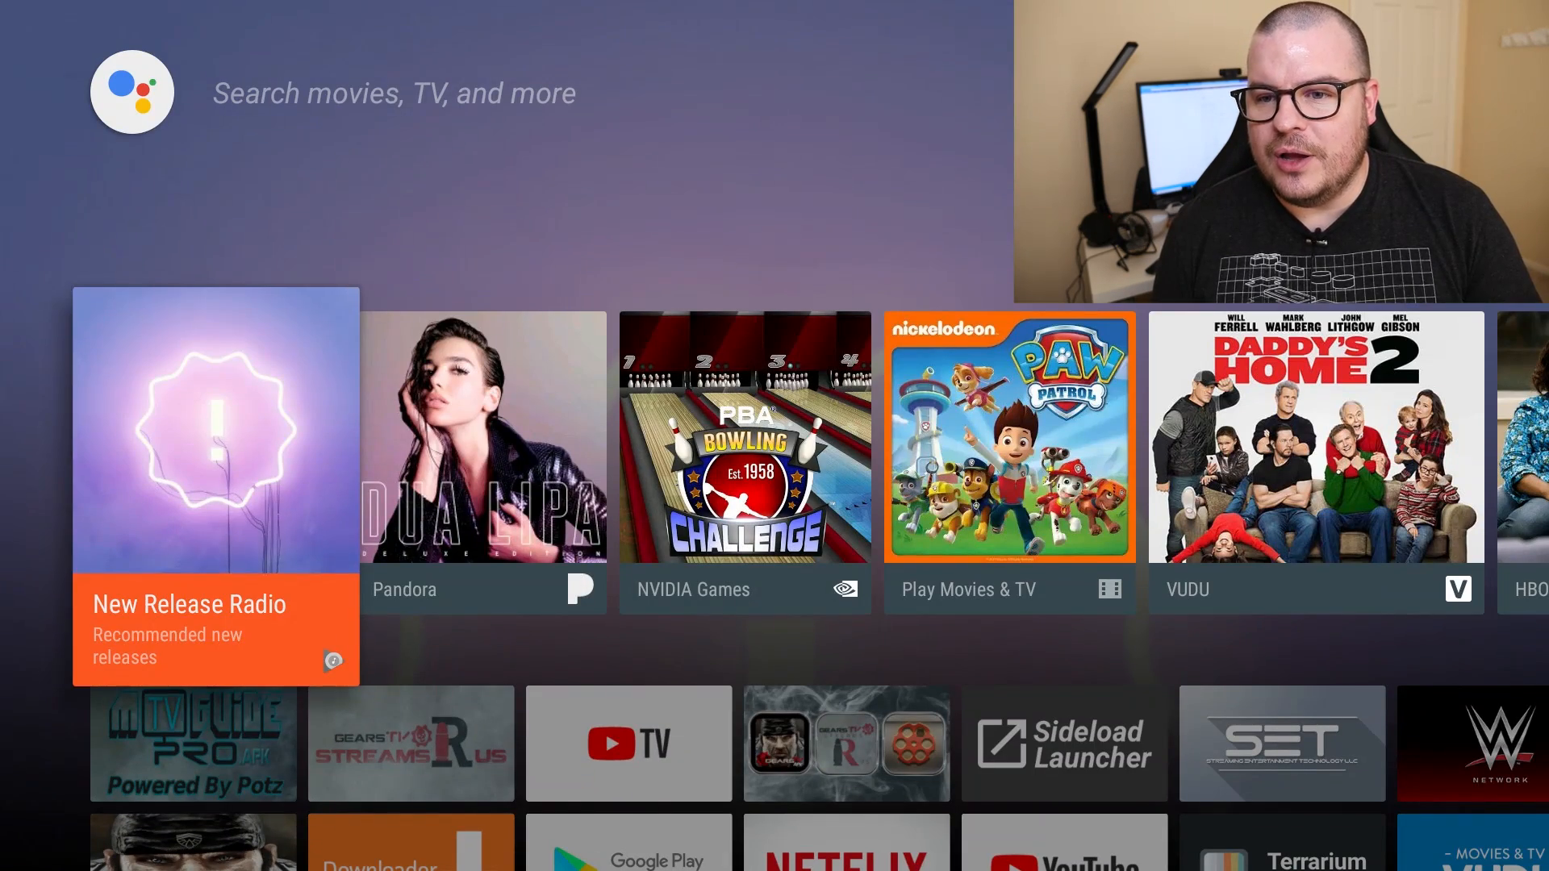
Step: Scroll the home screen Apps rows to the SET tile and launch it
scroll("down", 3)
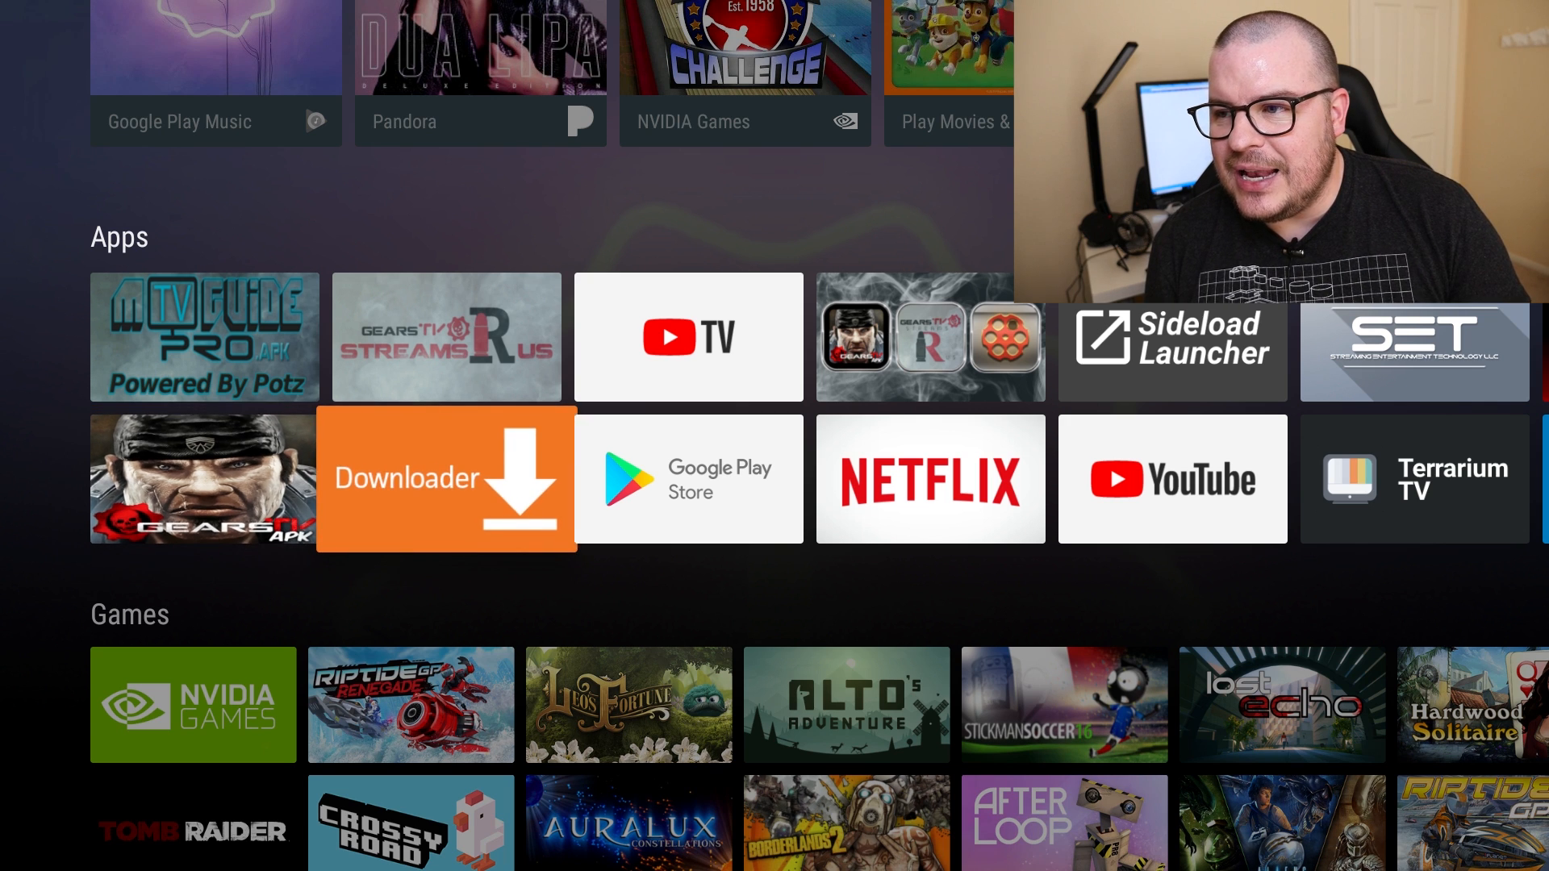
scroll("right", 3)
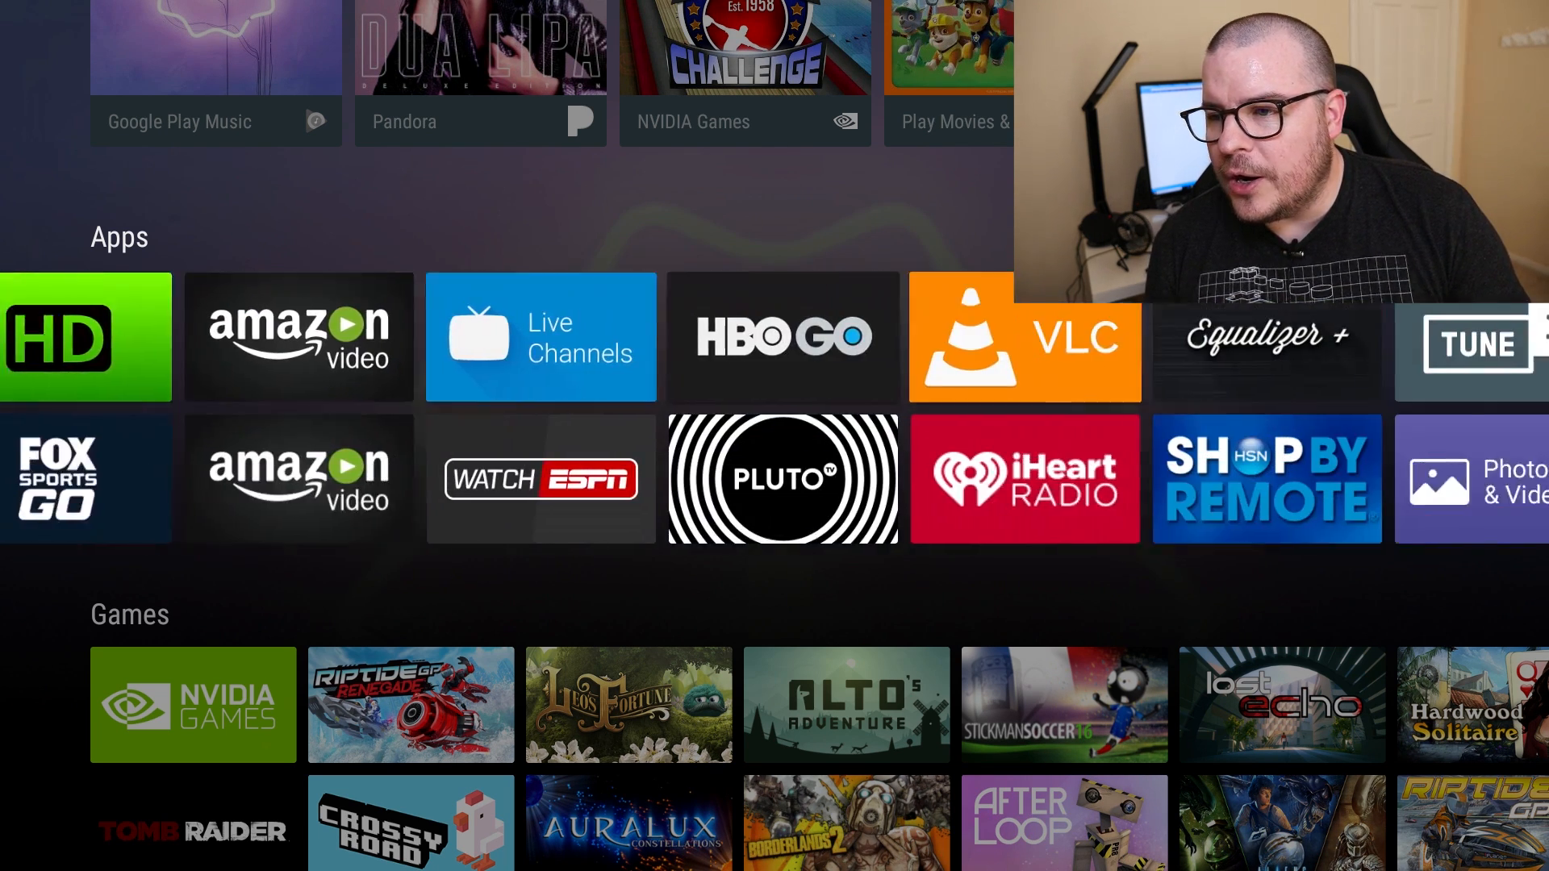
scroll("right", 3)
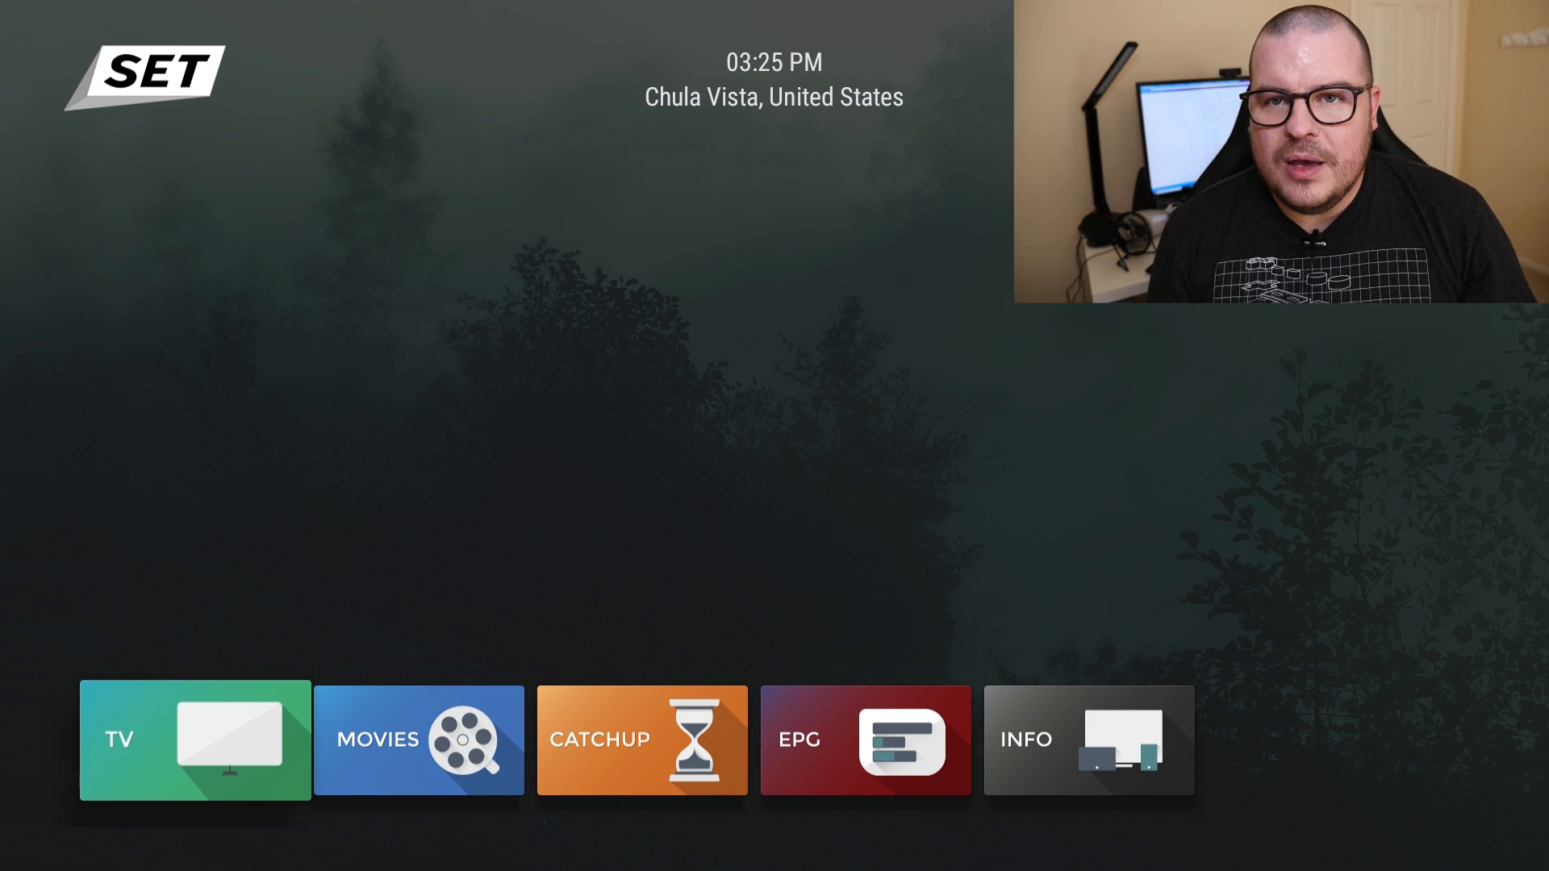
left_click(417, 741)
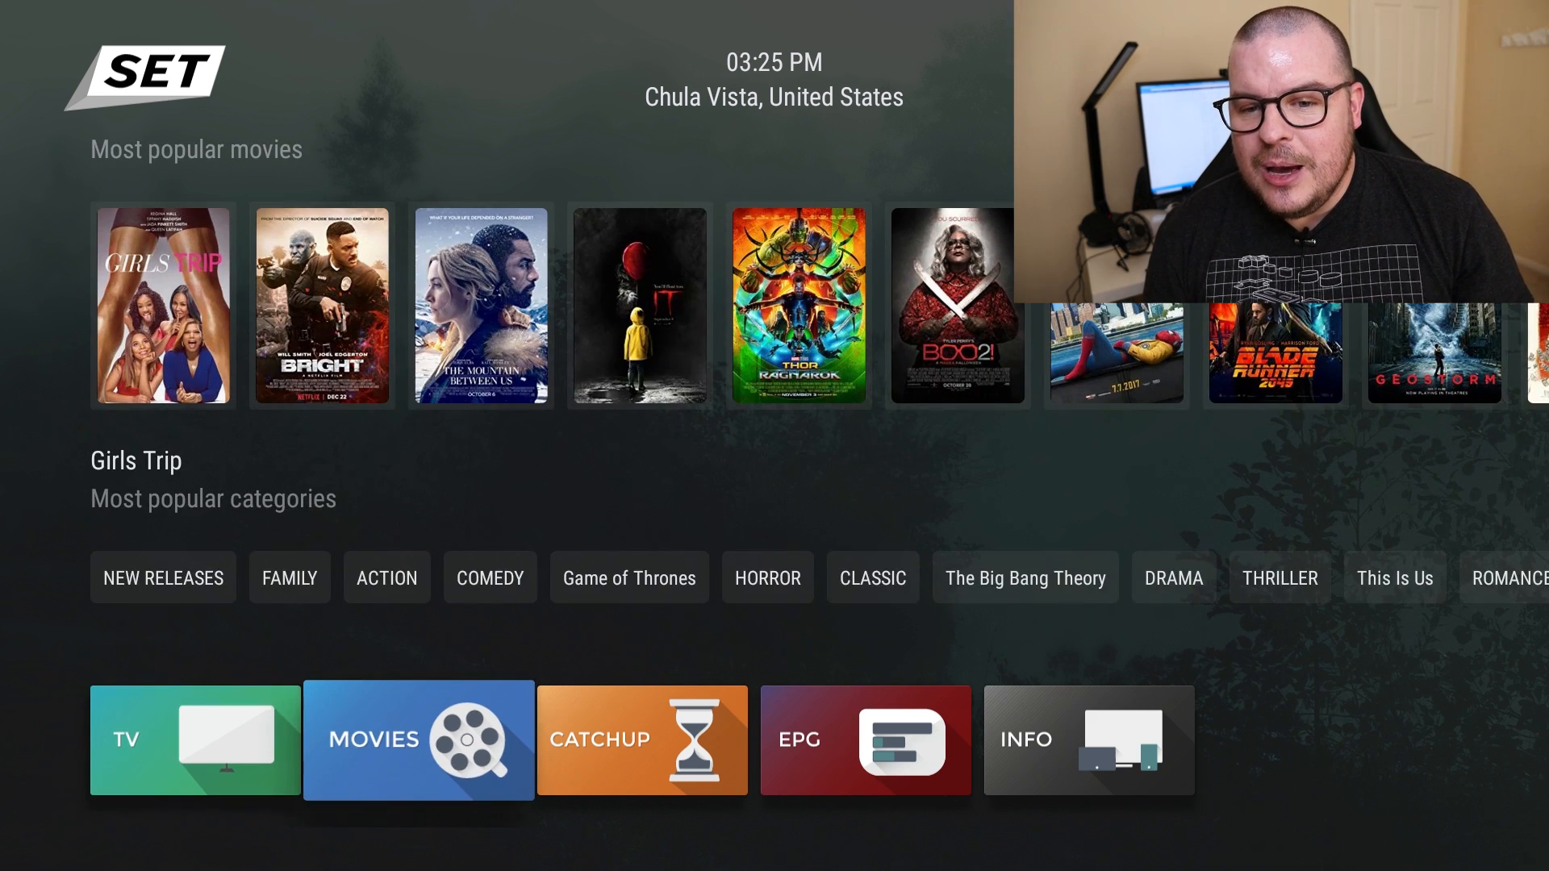
left_click(863, 742)
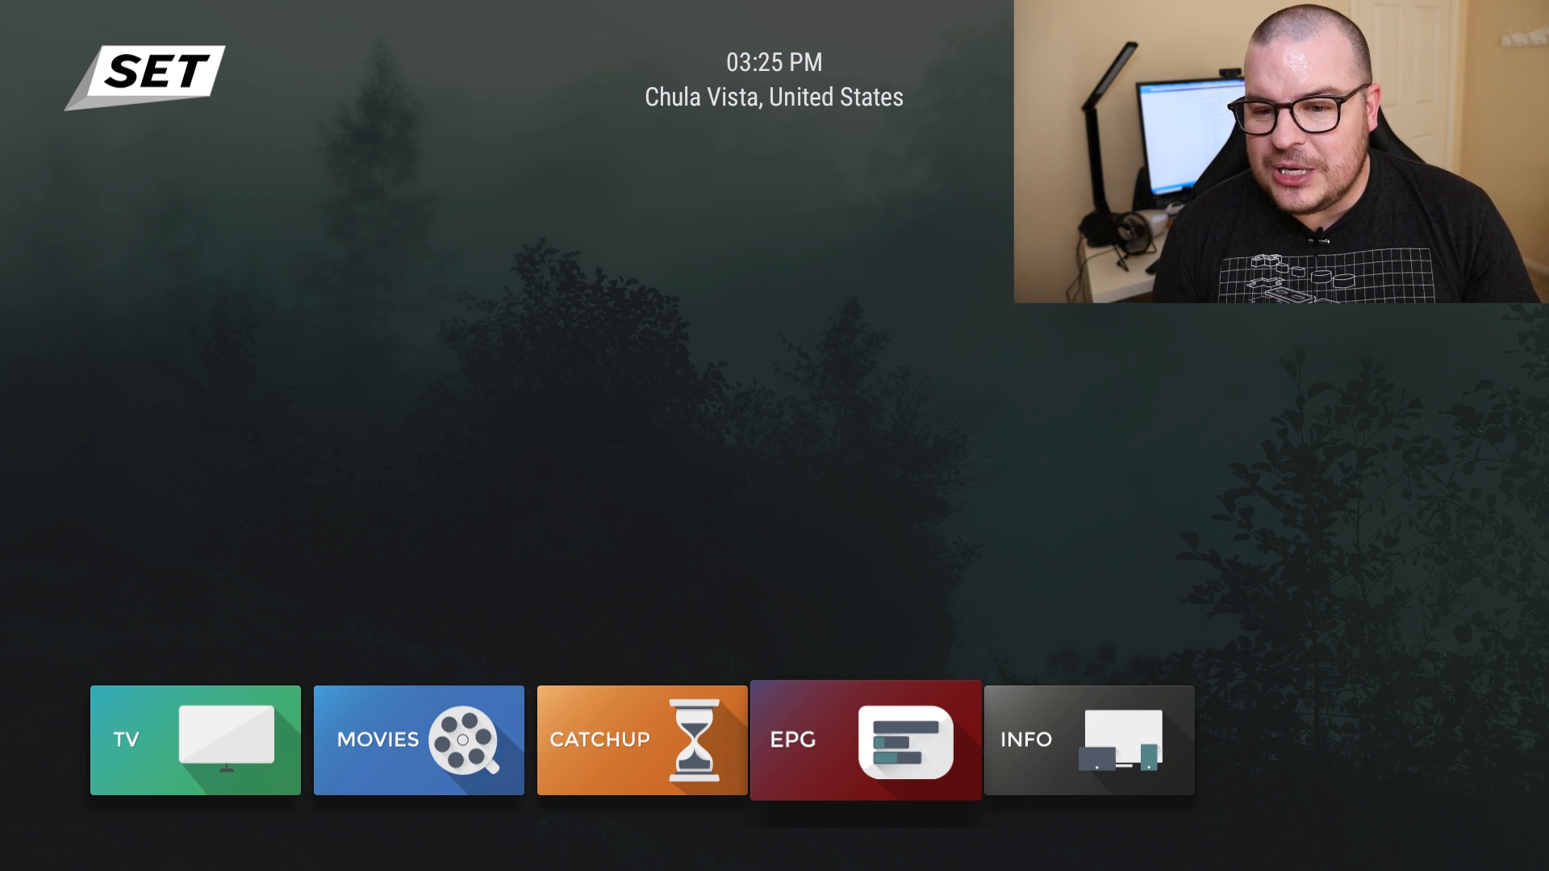
left_click(860, 743)
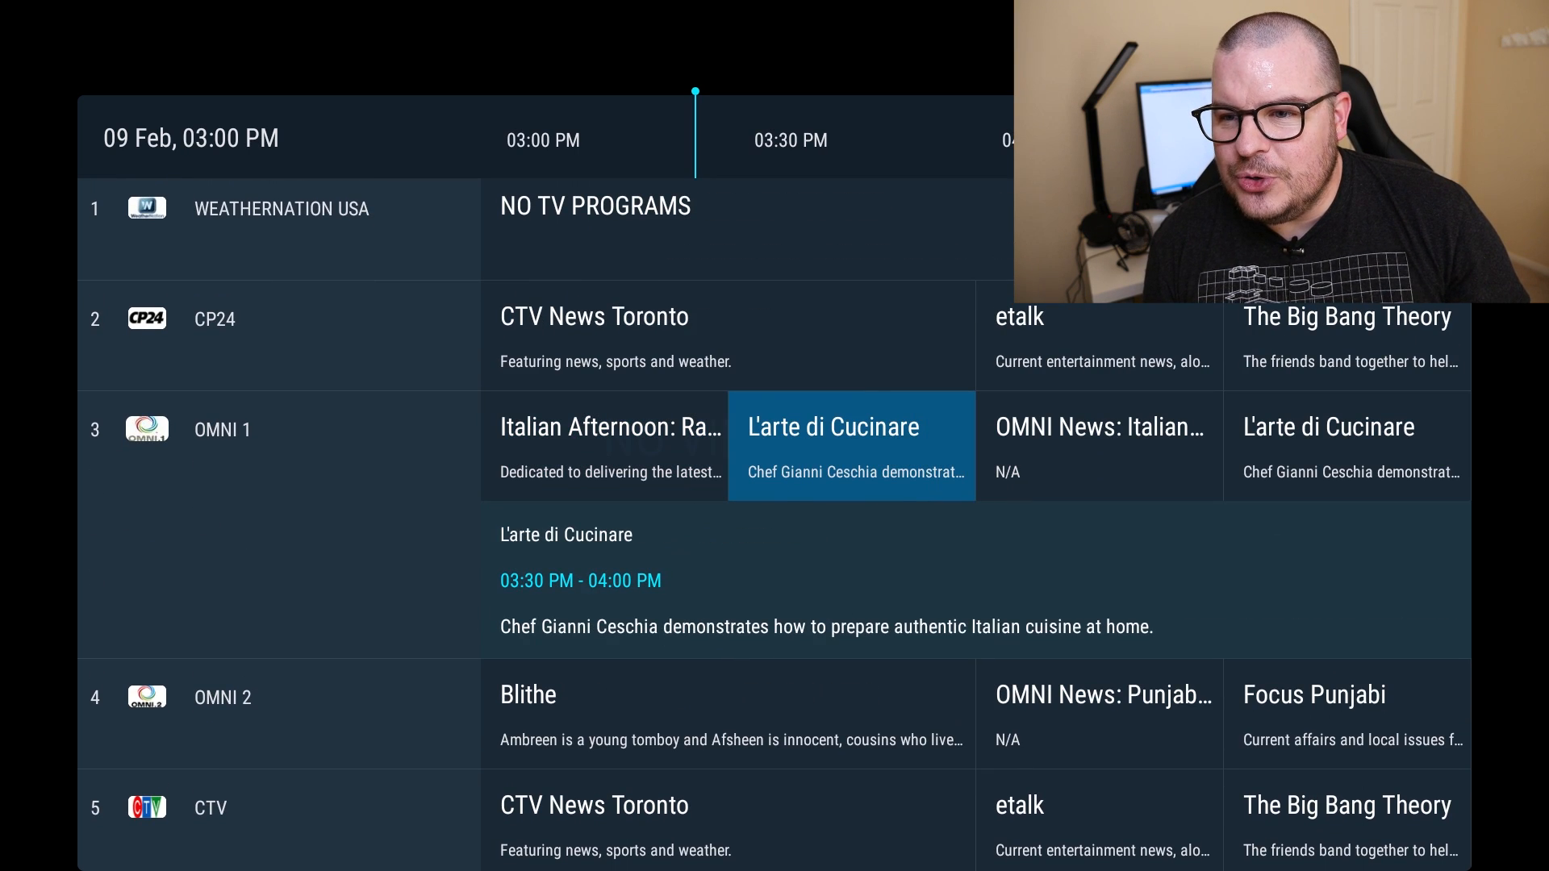
scroll("down", 3)
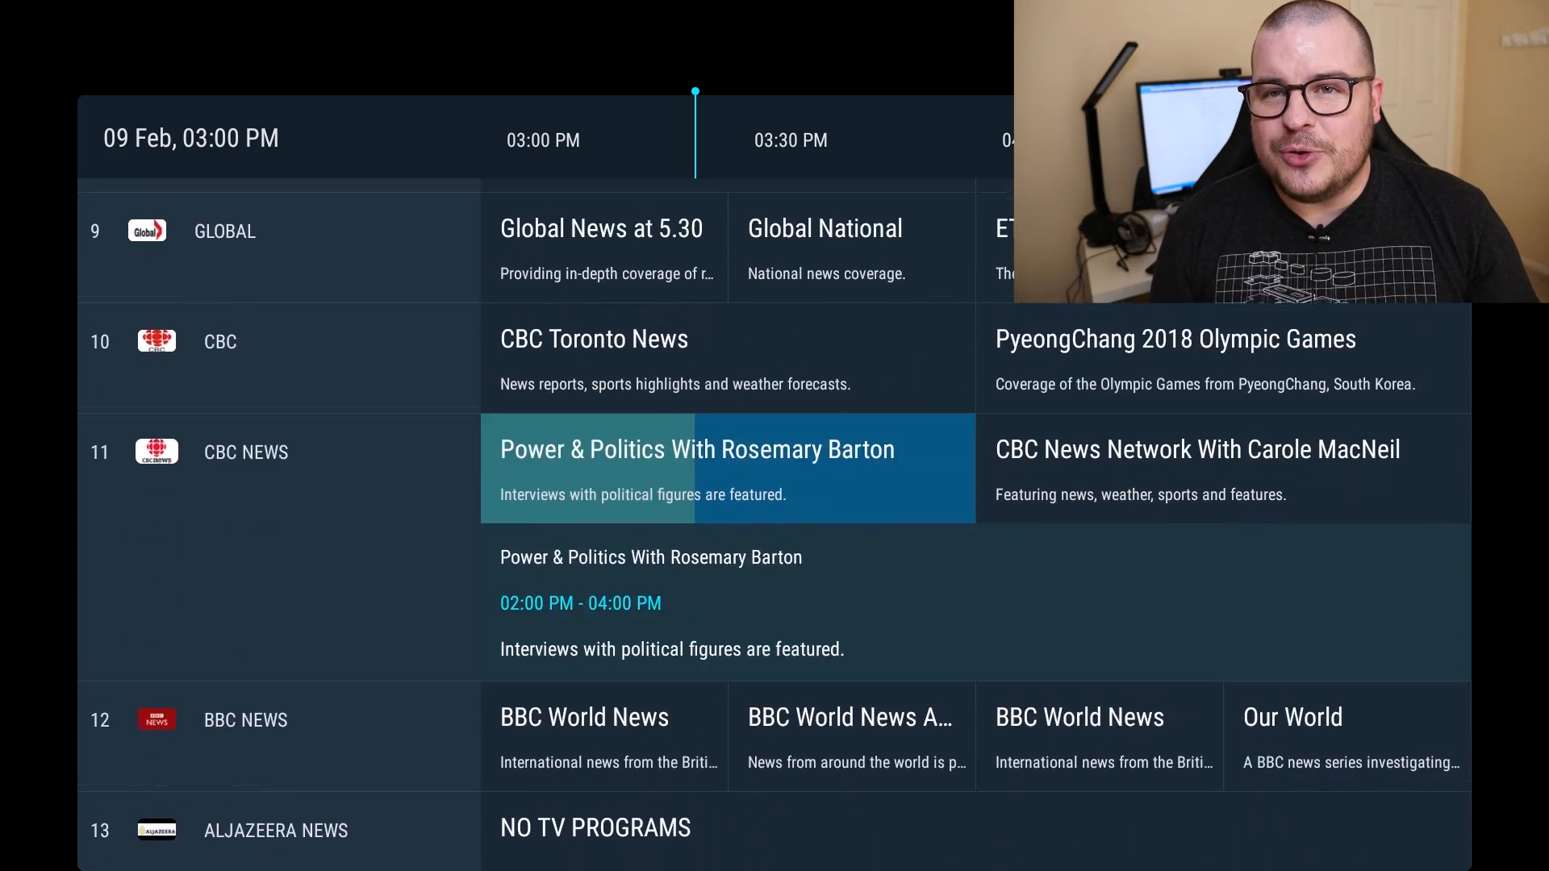
scroll("down", 3)
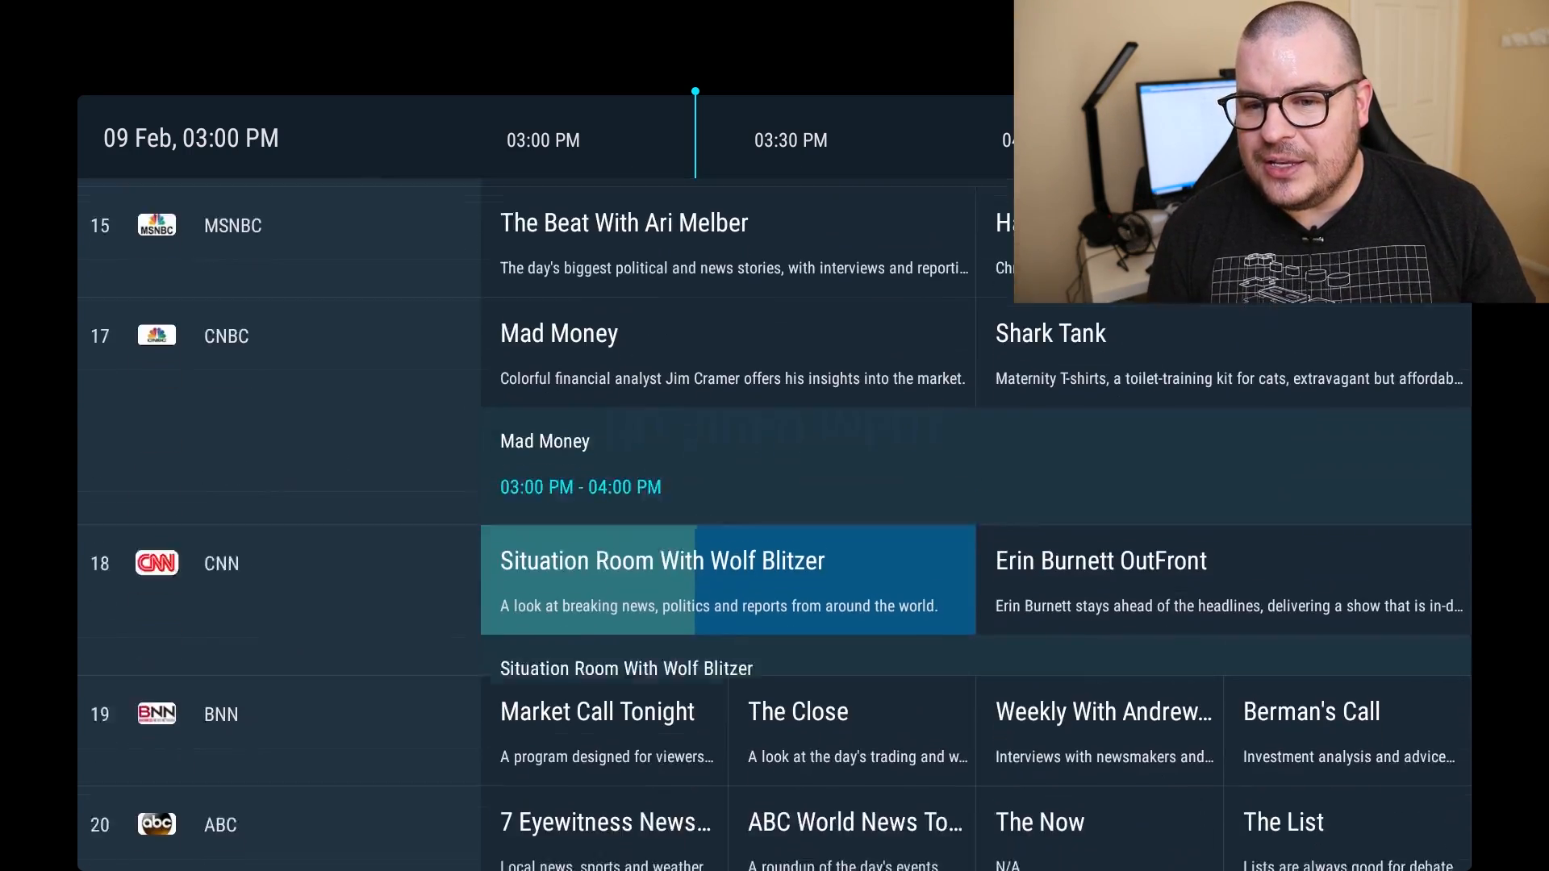
scroll("down", 3)
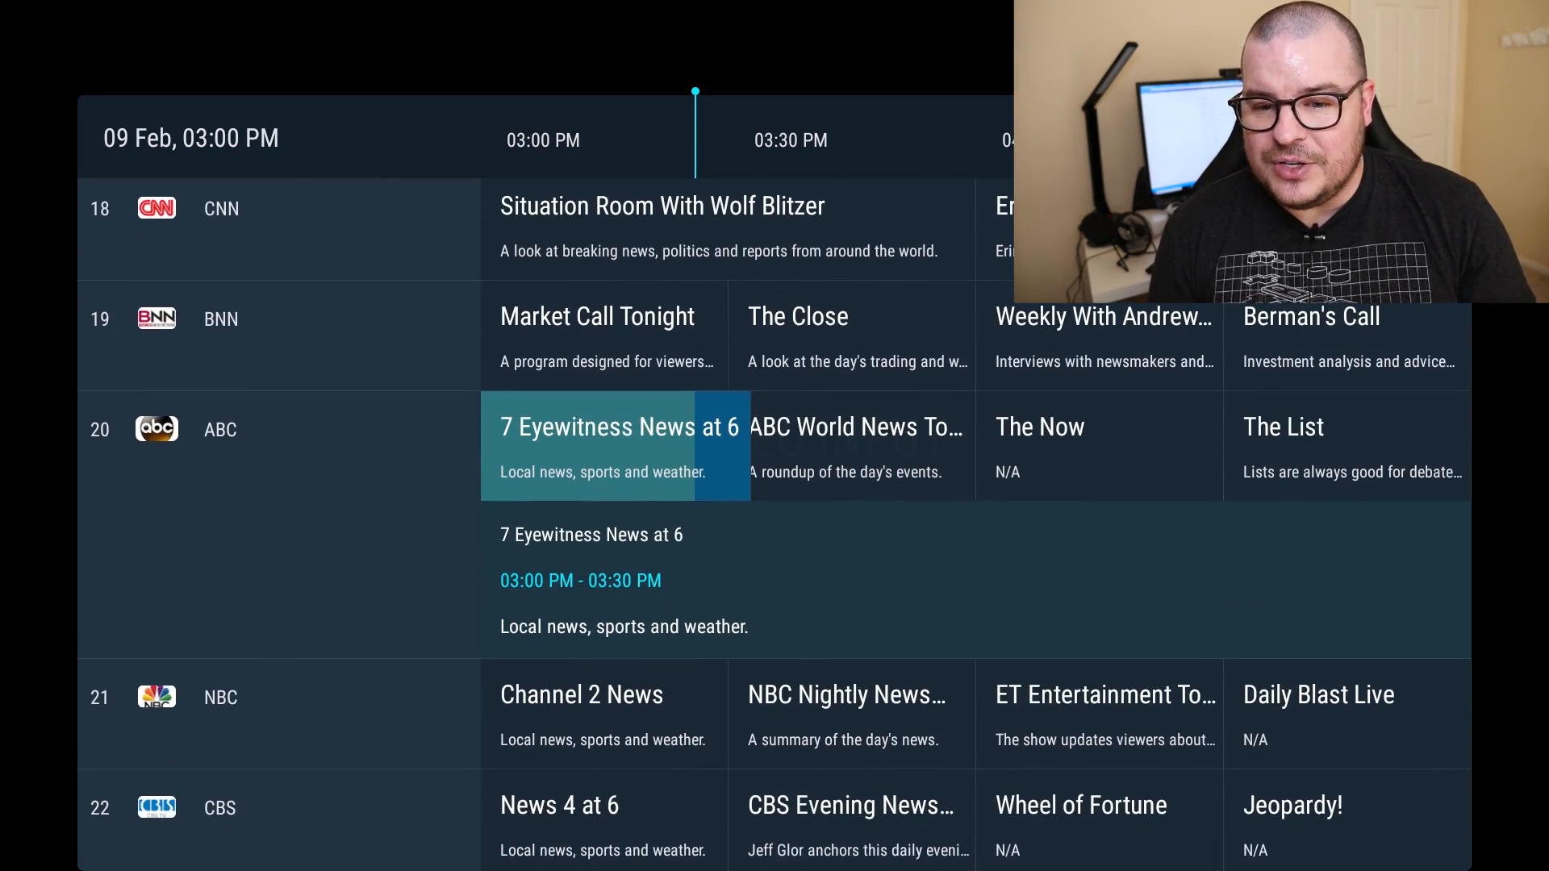
scroll("down", 3)
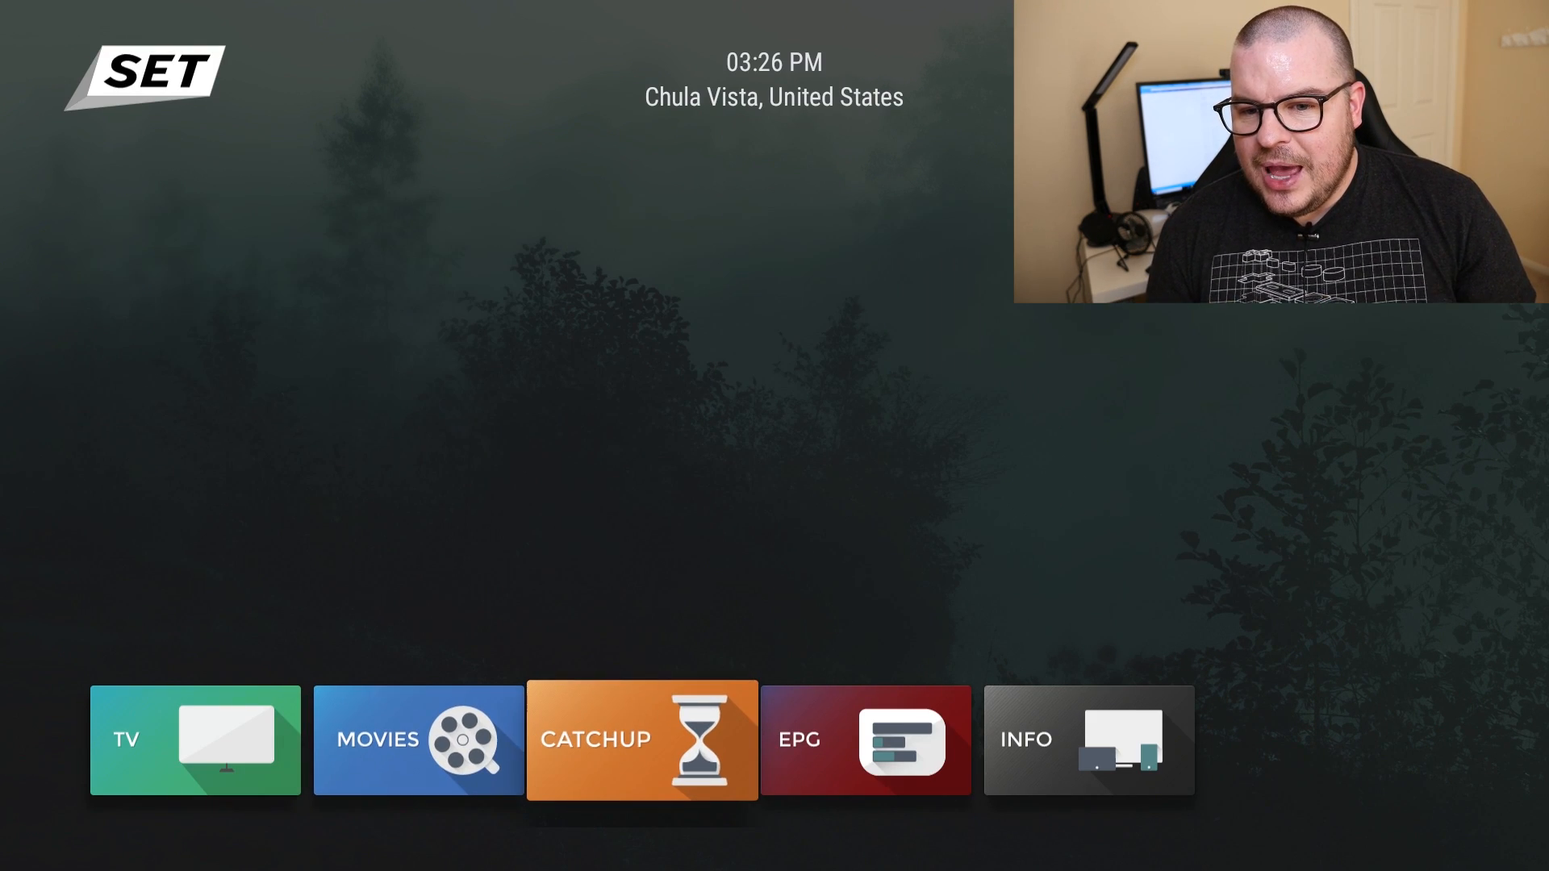
Step: Open the movie categories and browse the New Releases titles
left_click(417, 739)
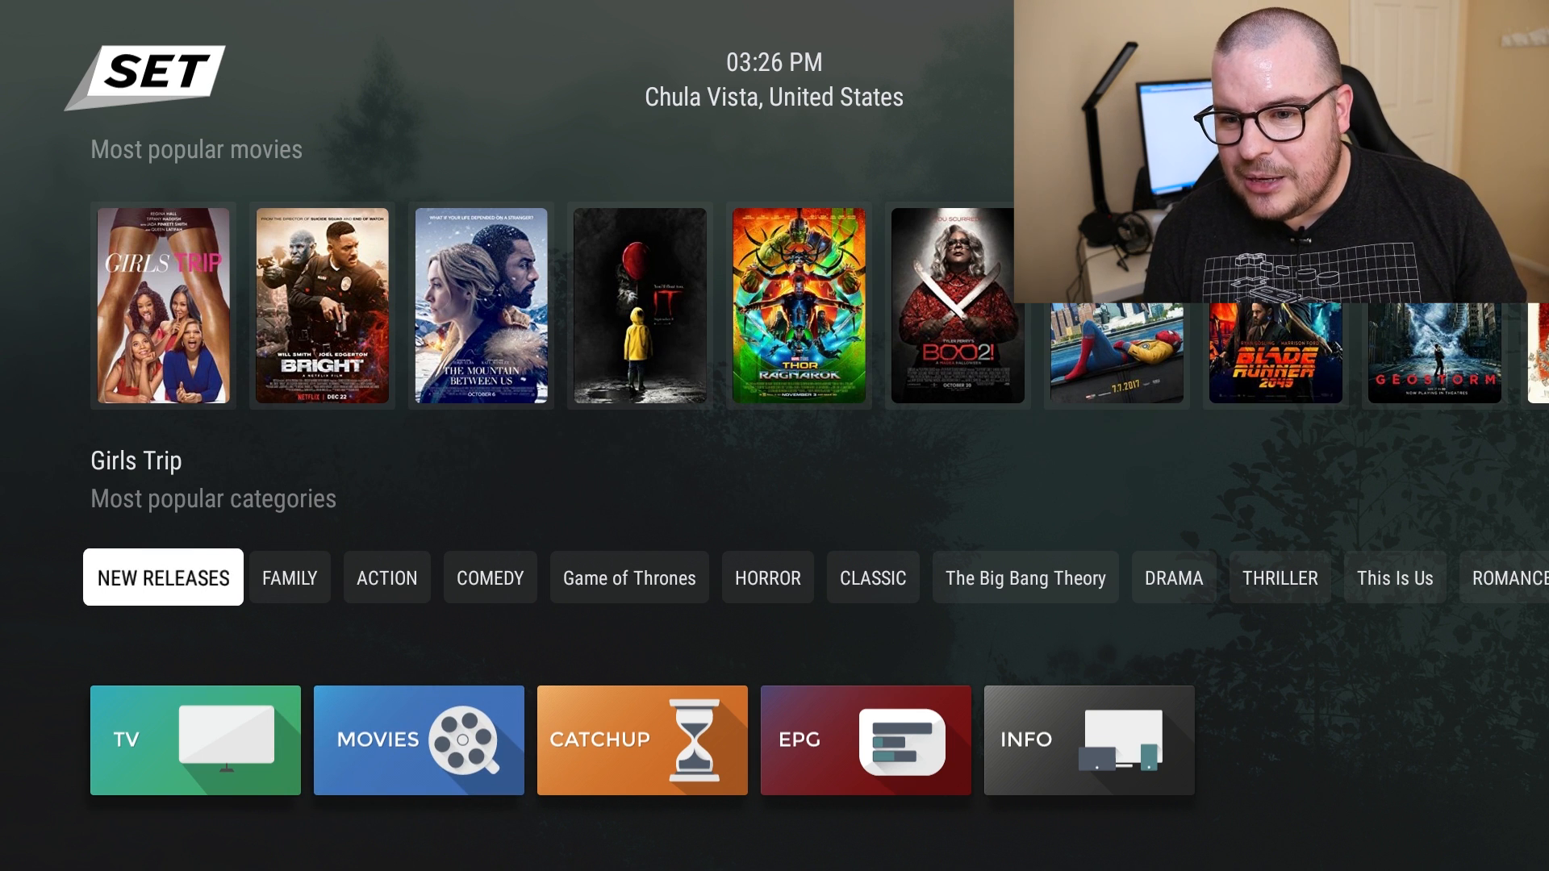
left_click(490, 577)
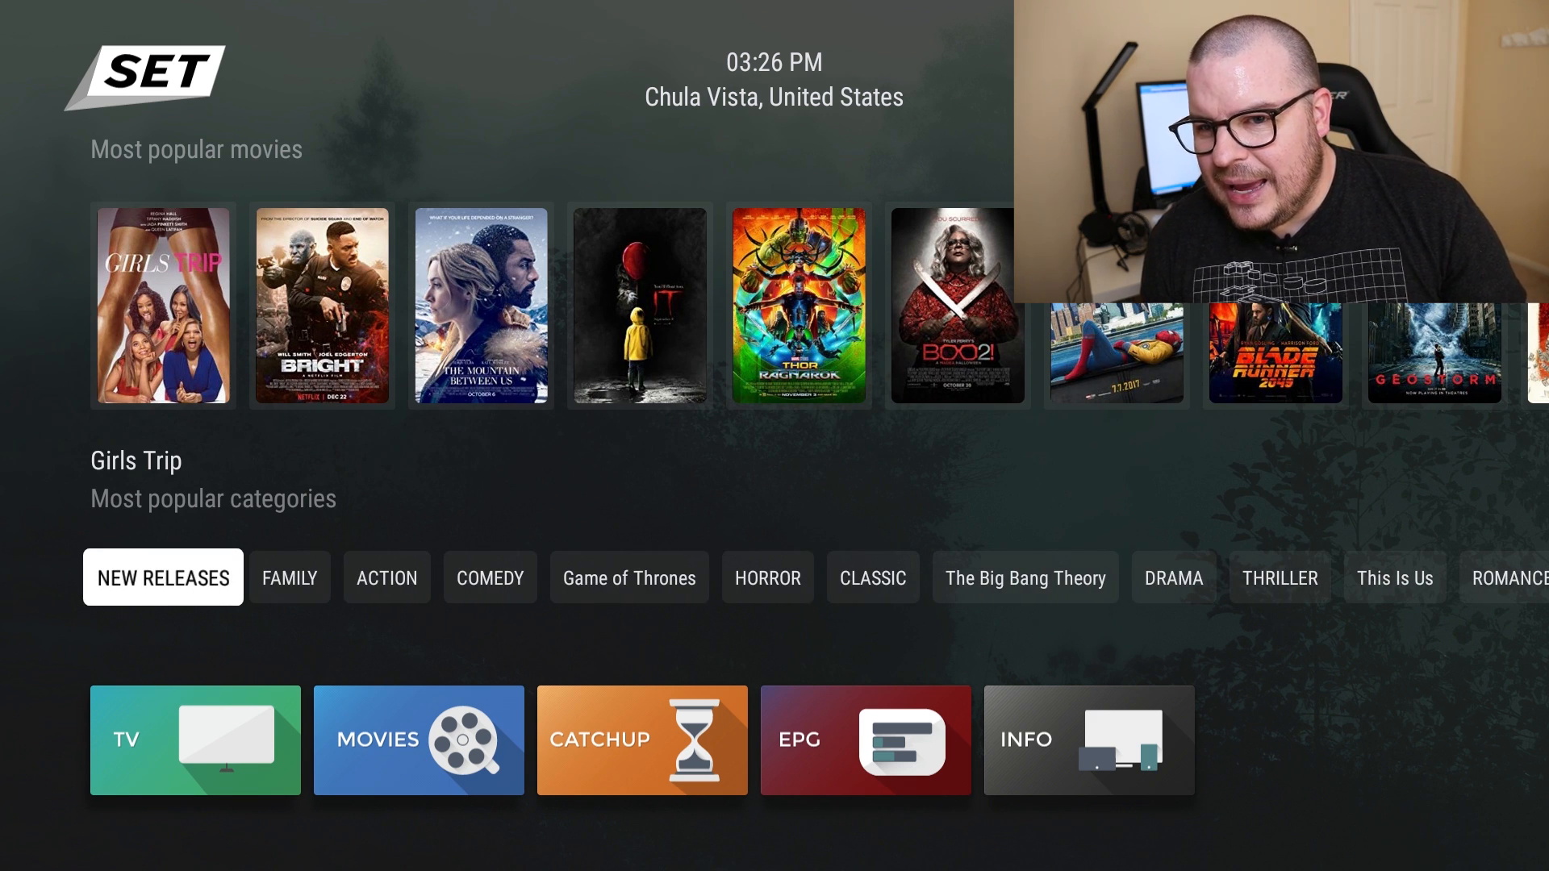
scroll("right", 3)
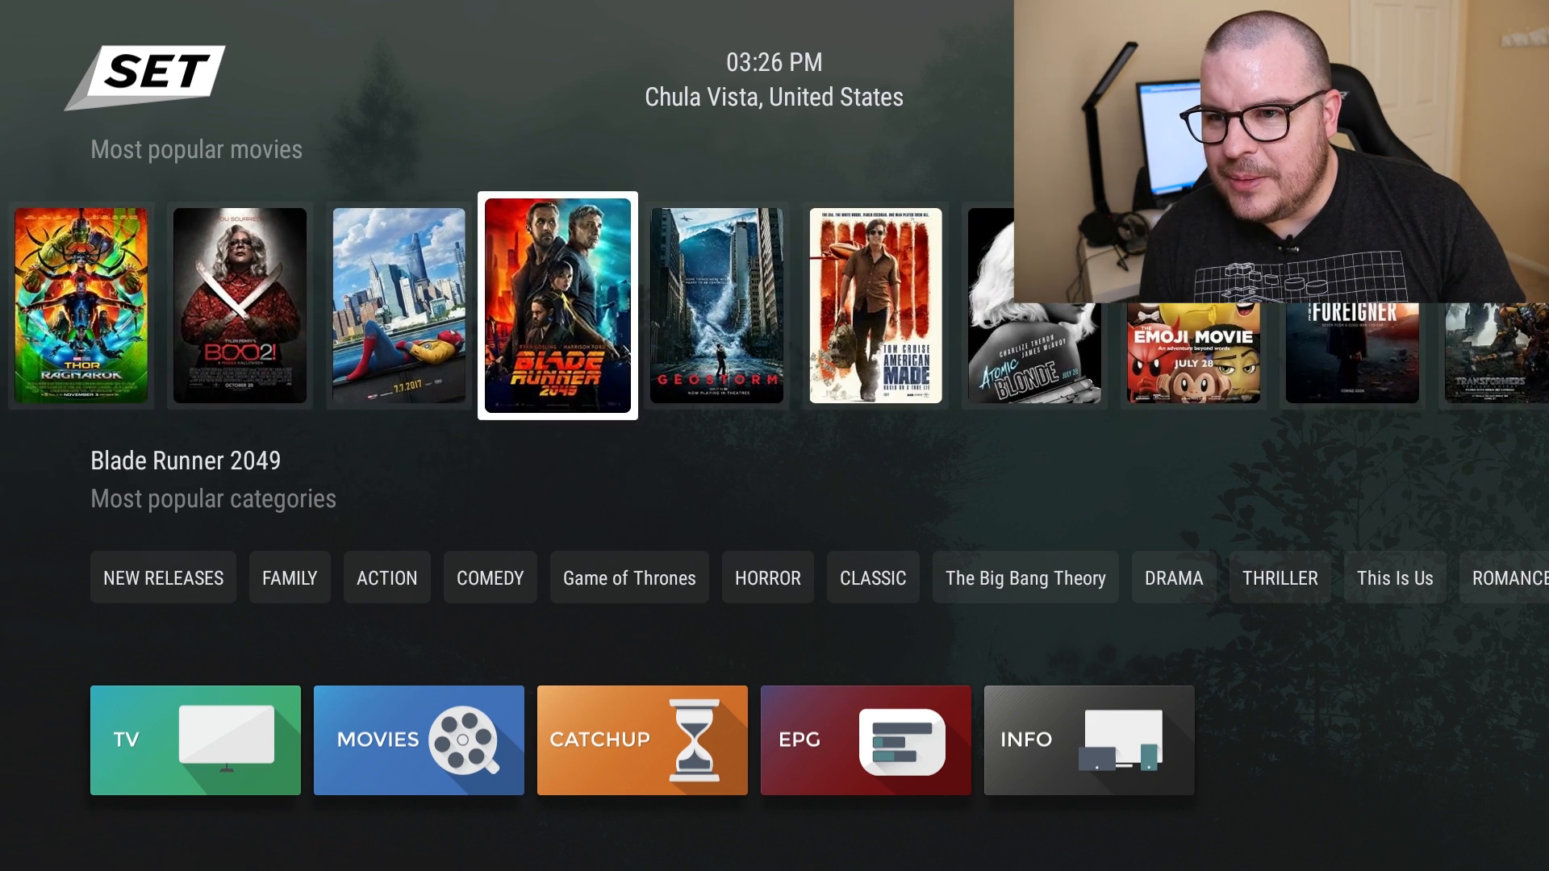
scroll("right", 3)
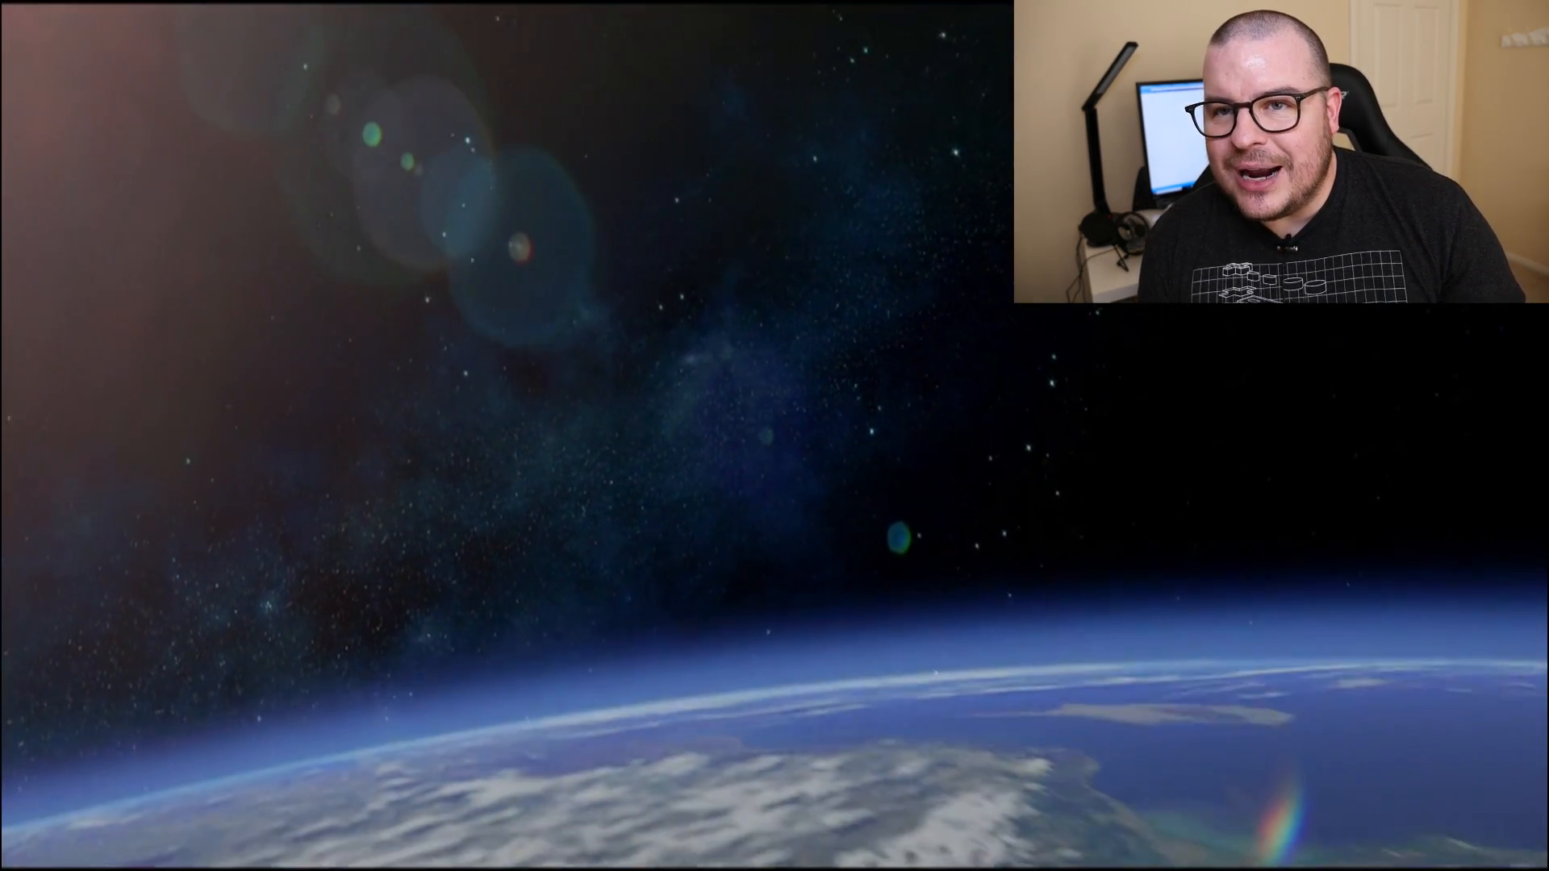
left_click(771, 694)
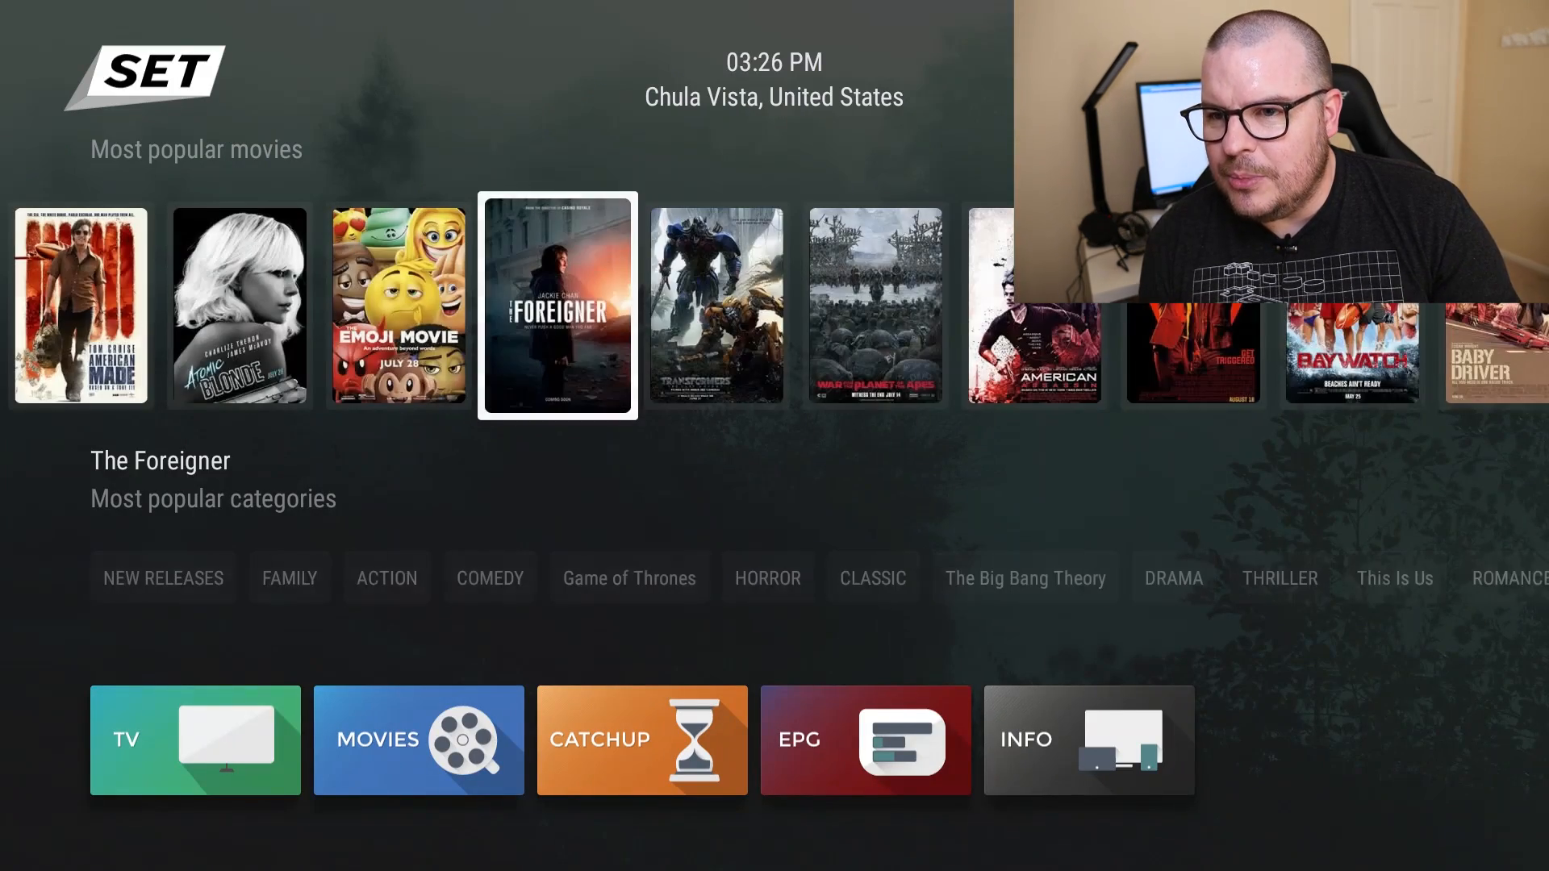
Step: Step through the popular movies carousel to American Assassin
key("Right")
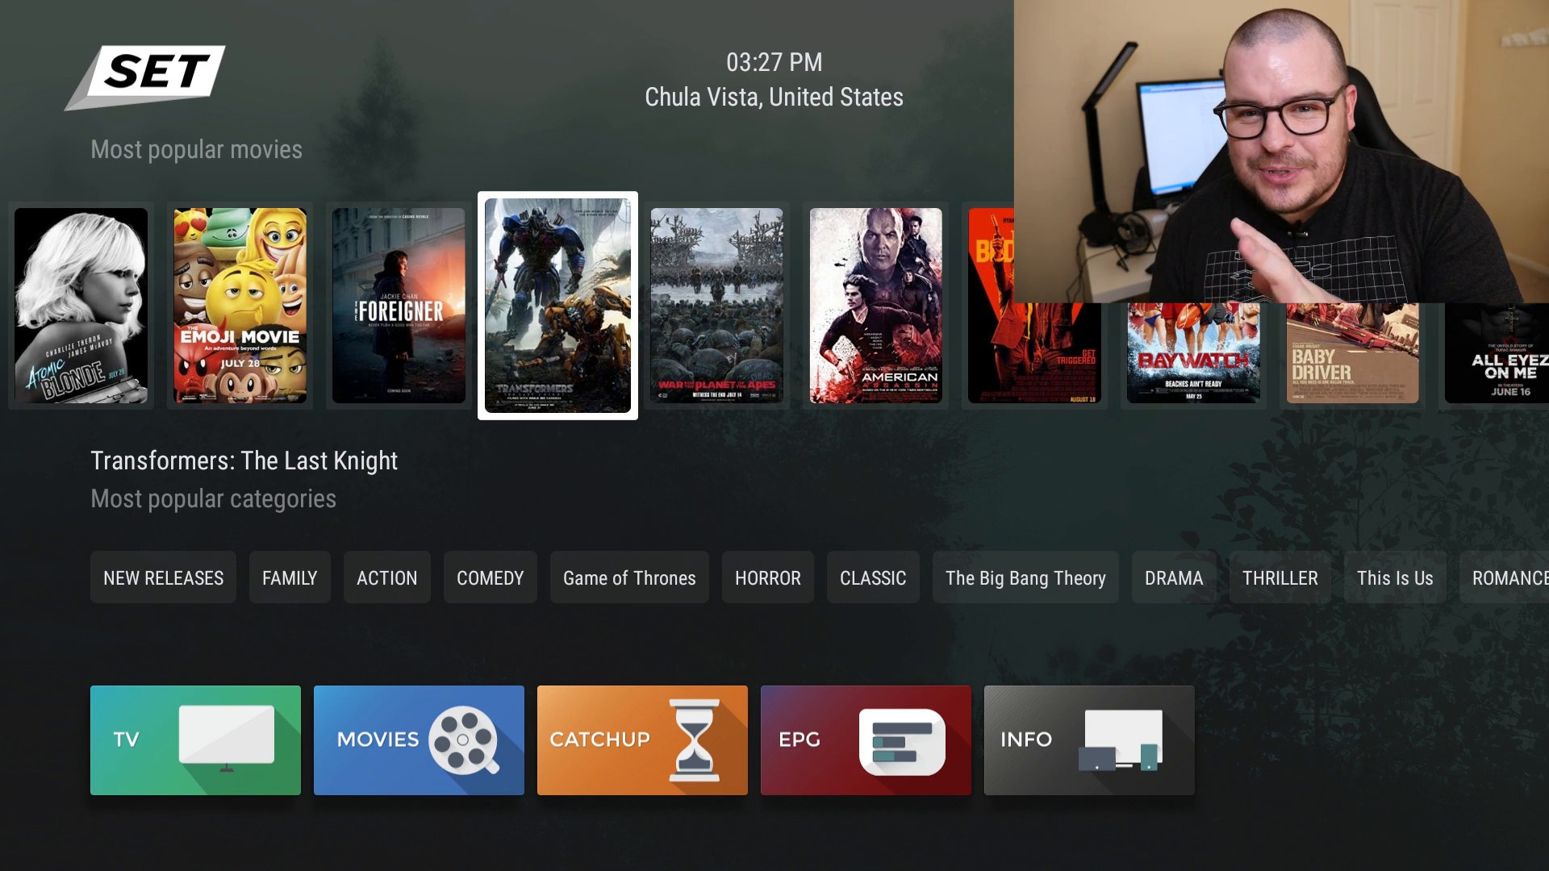
key("right")
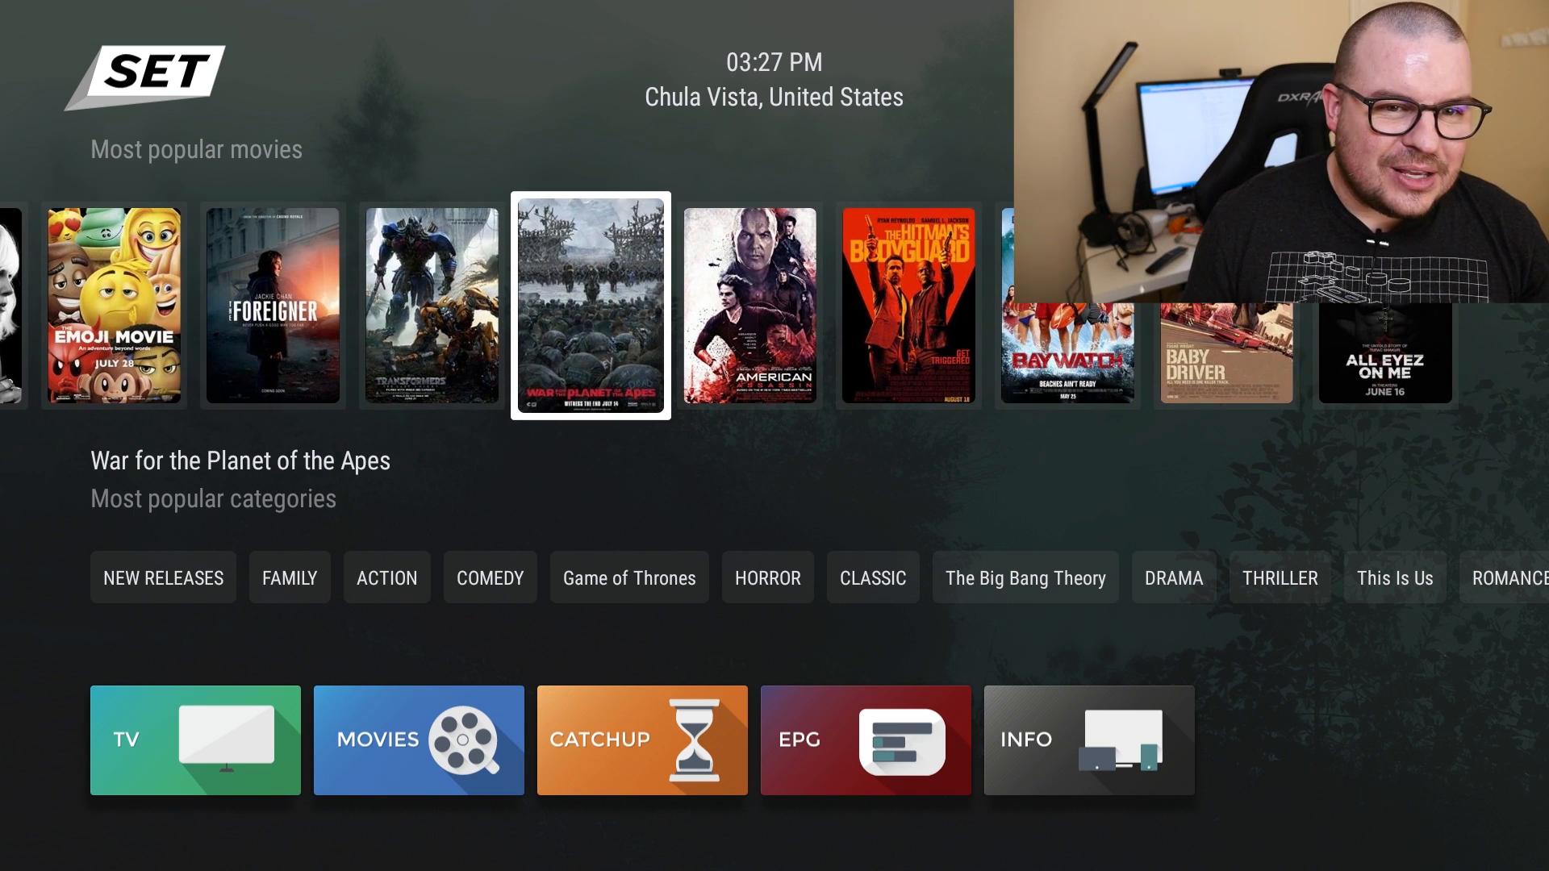
key("right")
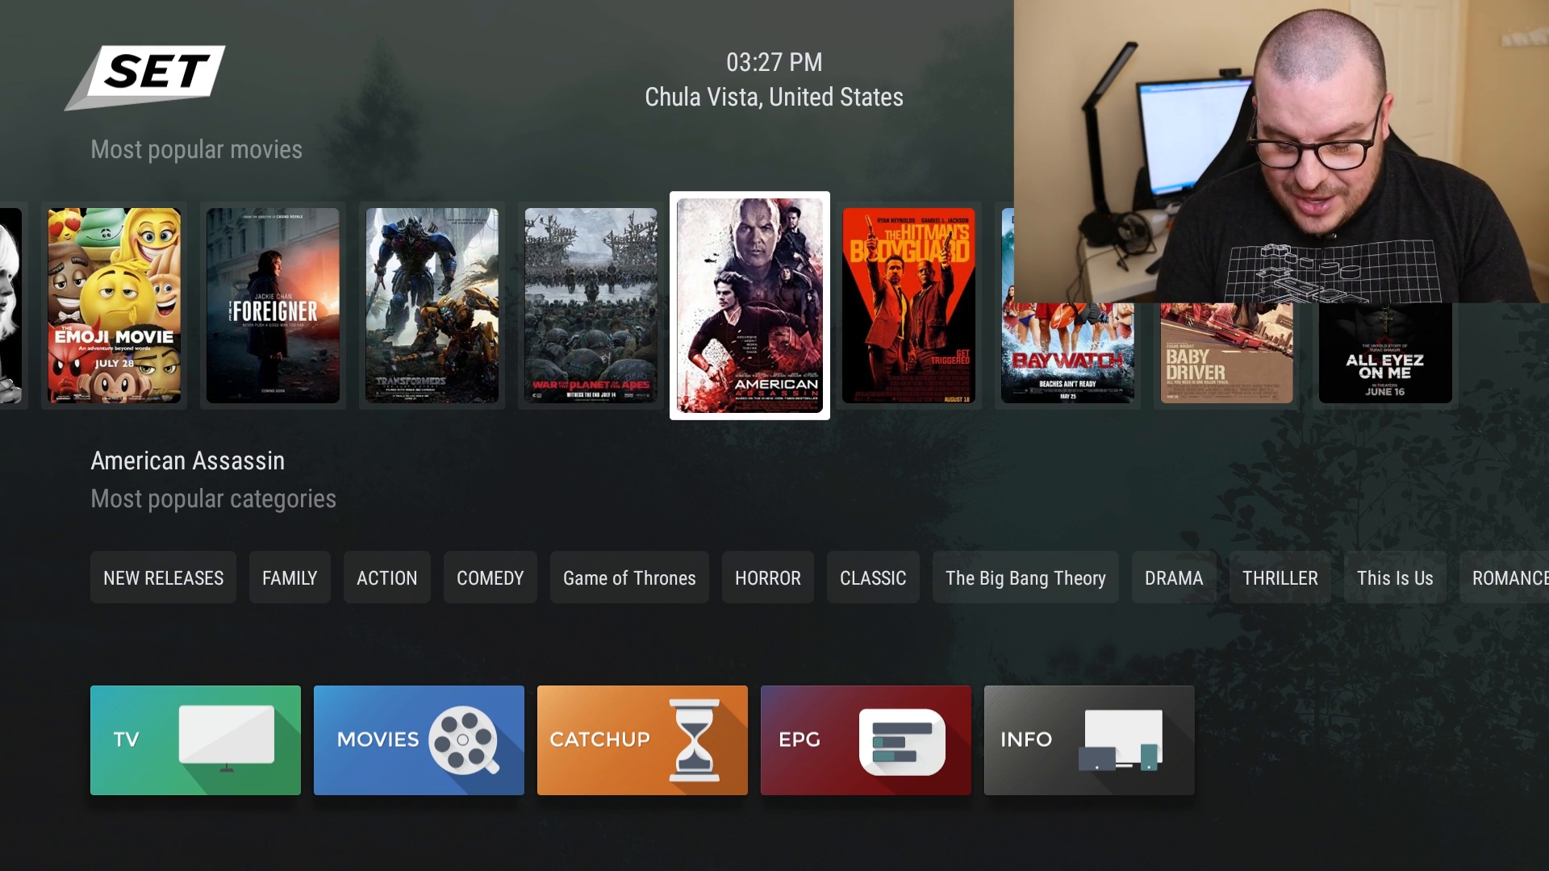
scroll("right", 3)
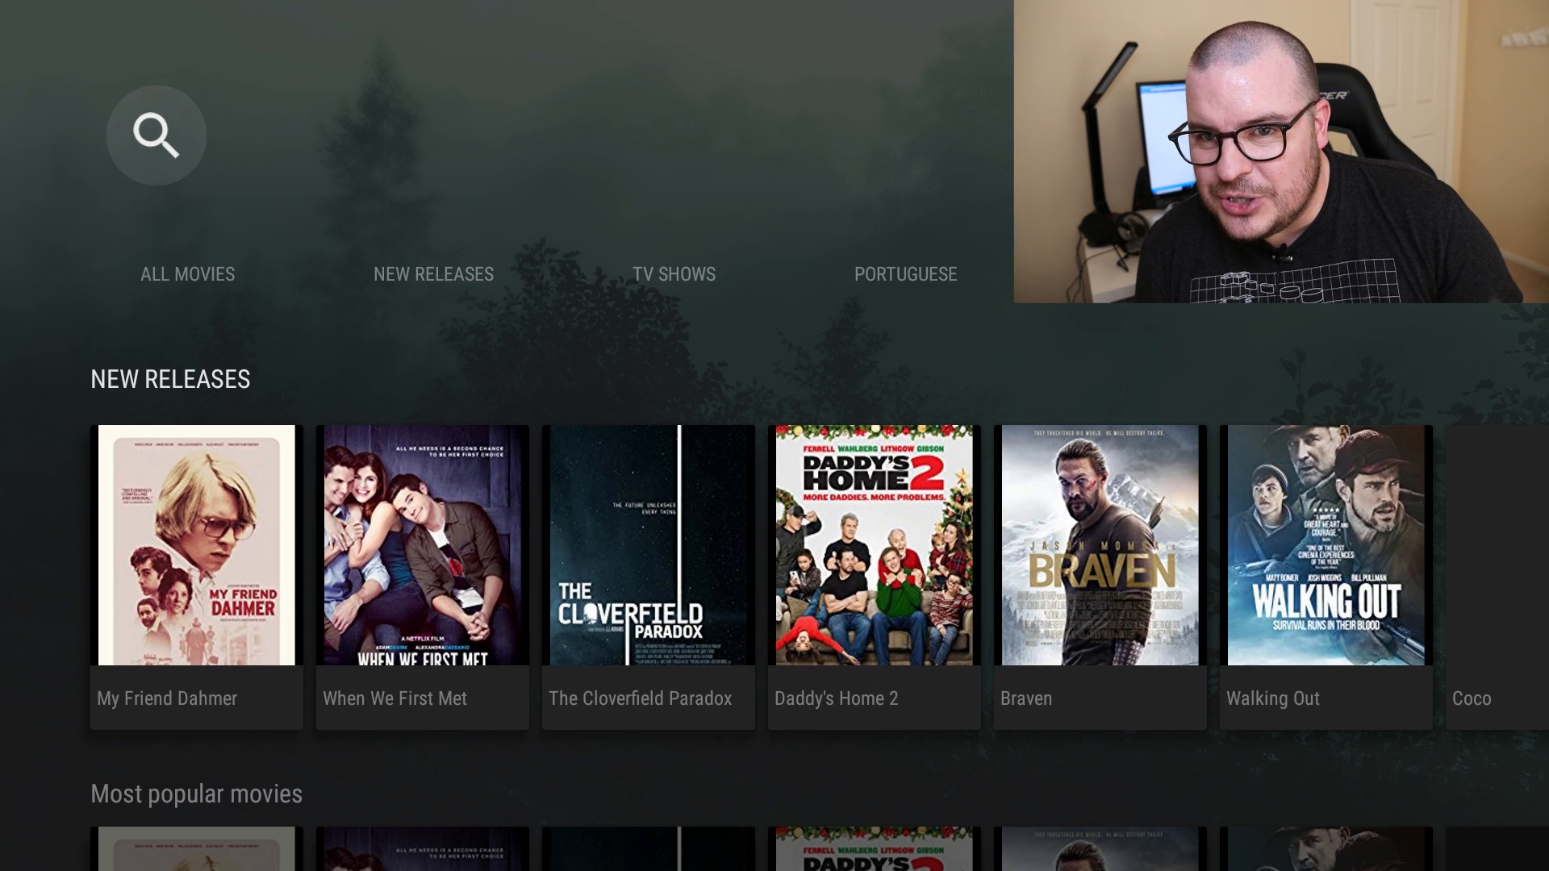
Step: Search movies for 'the chi', browse The Chi episode results, and return home
left_click(156, 136)
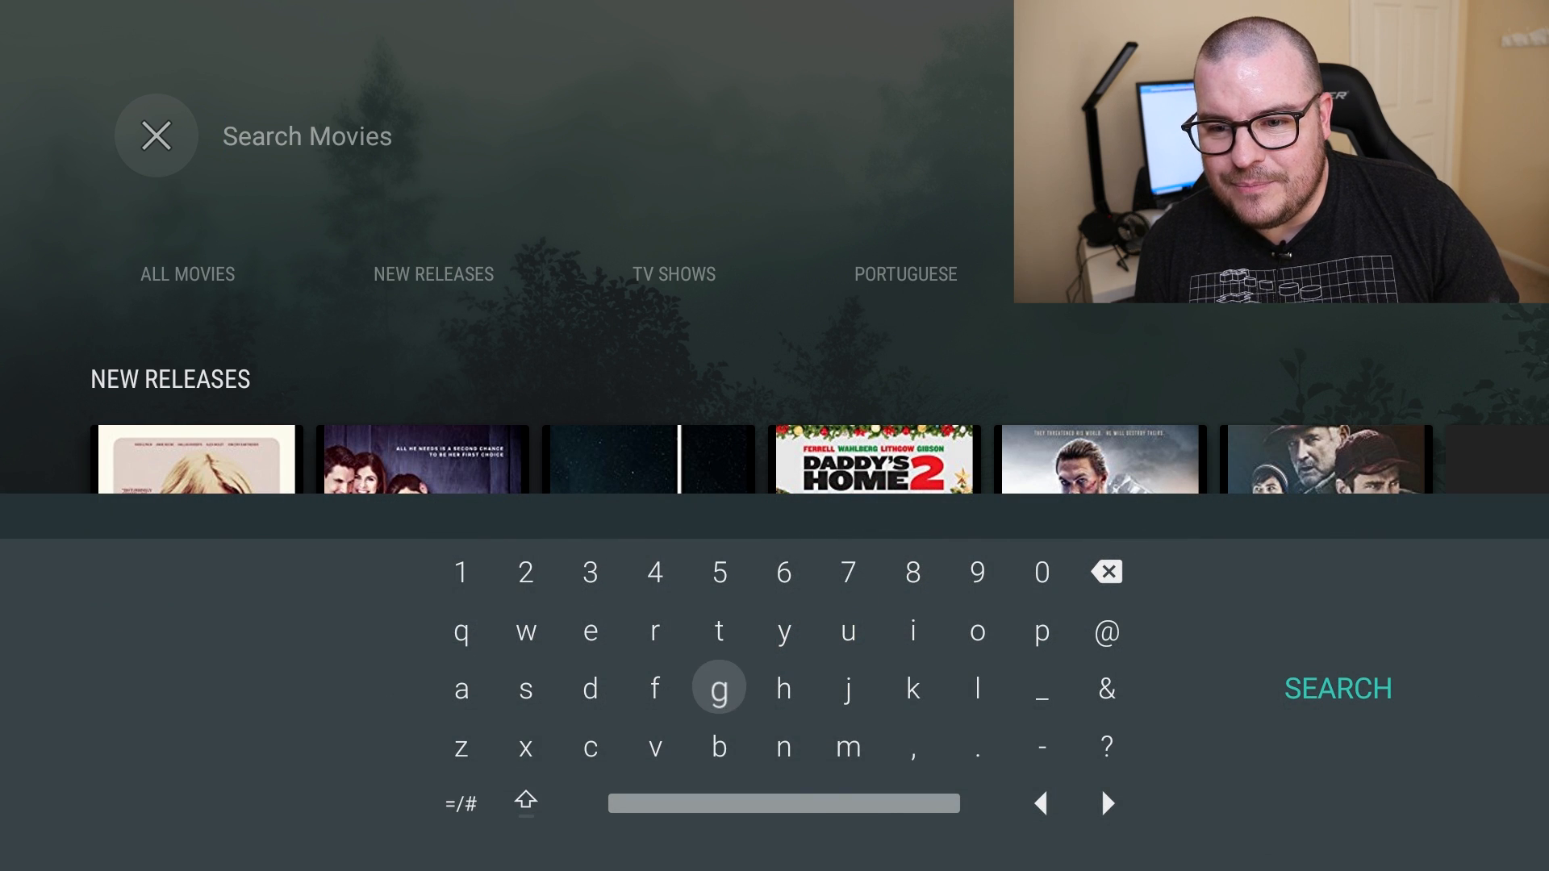
mouse_move(718, 630)
type("the chi")
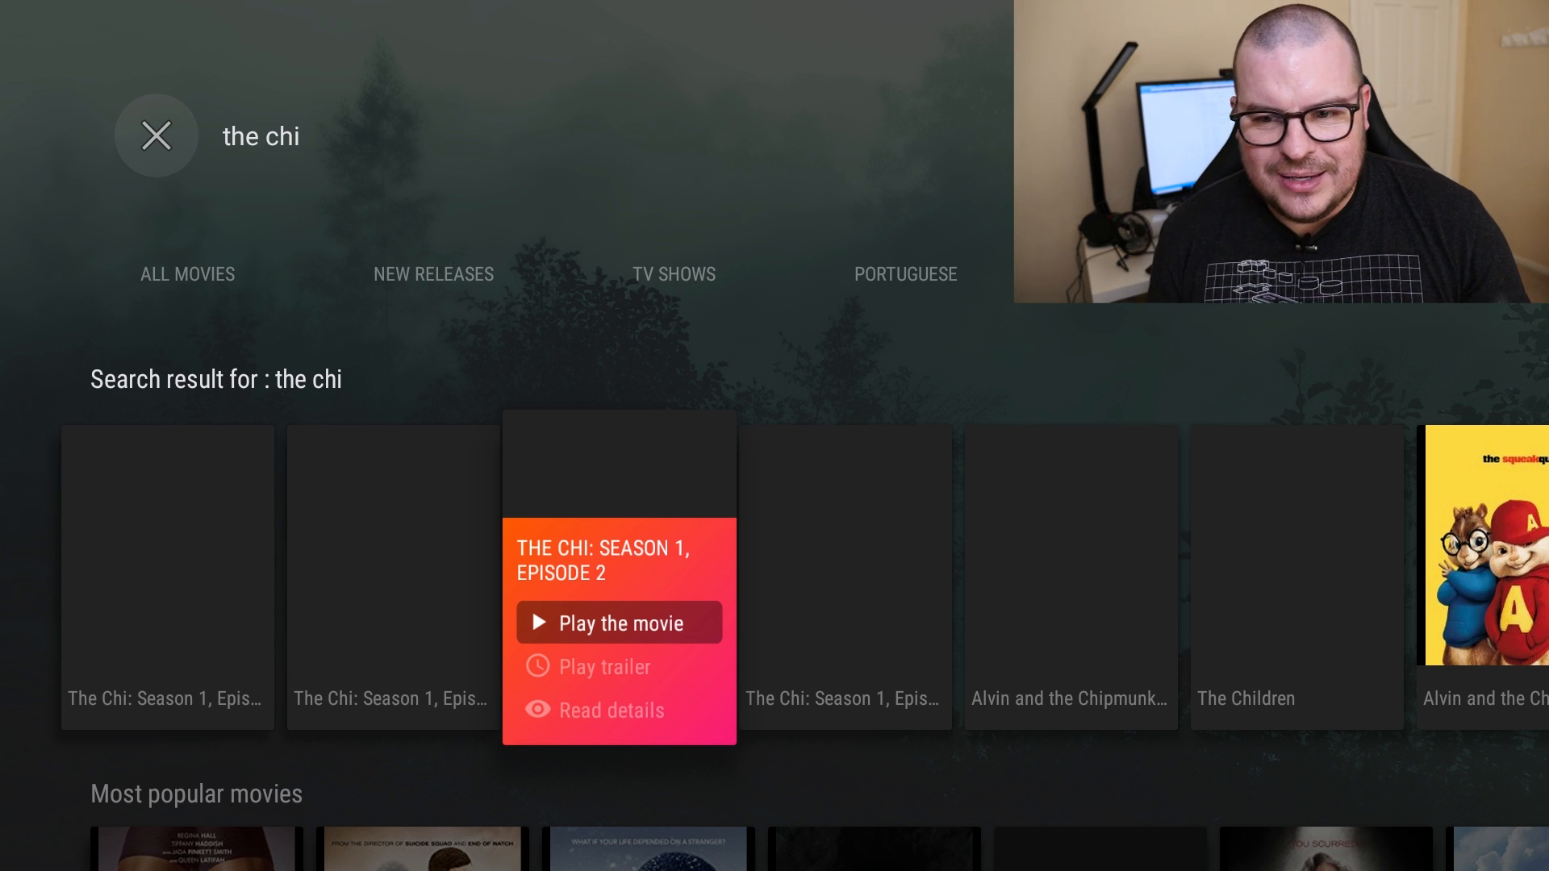
scroll("right", 3)
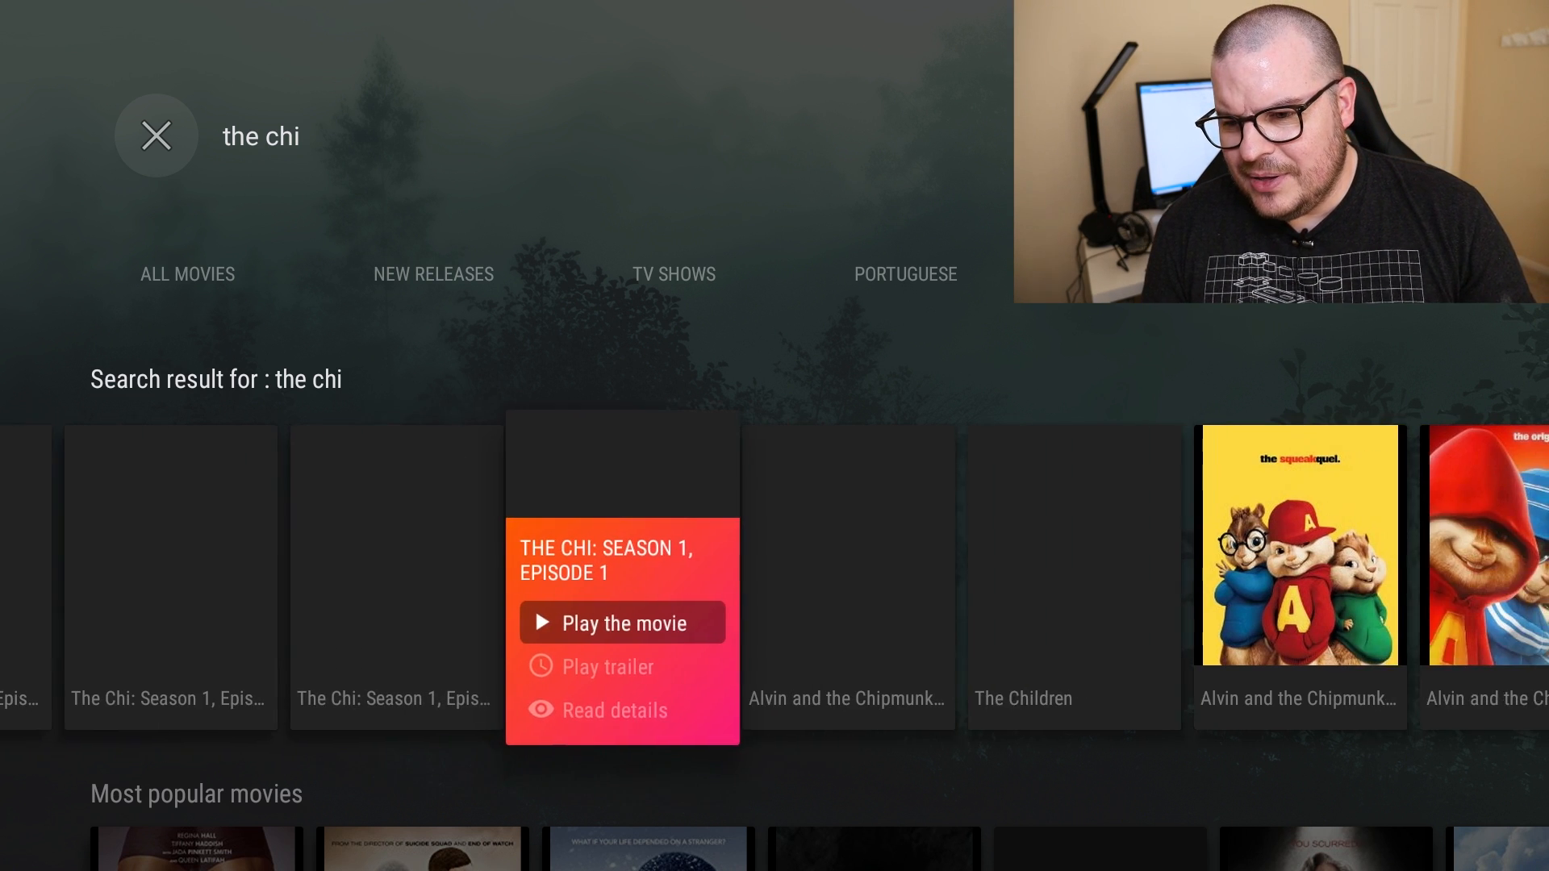
scroll("left", 3)
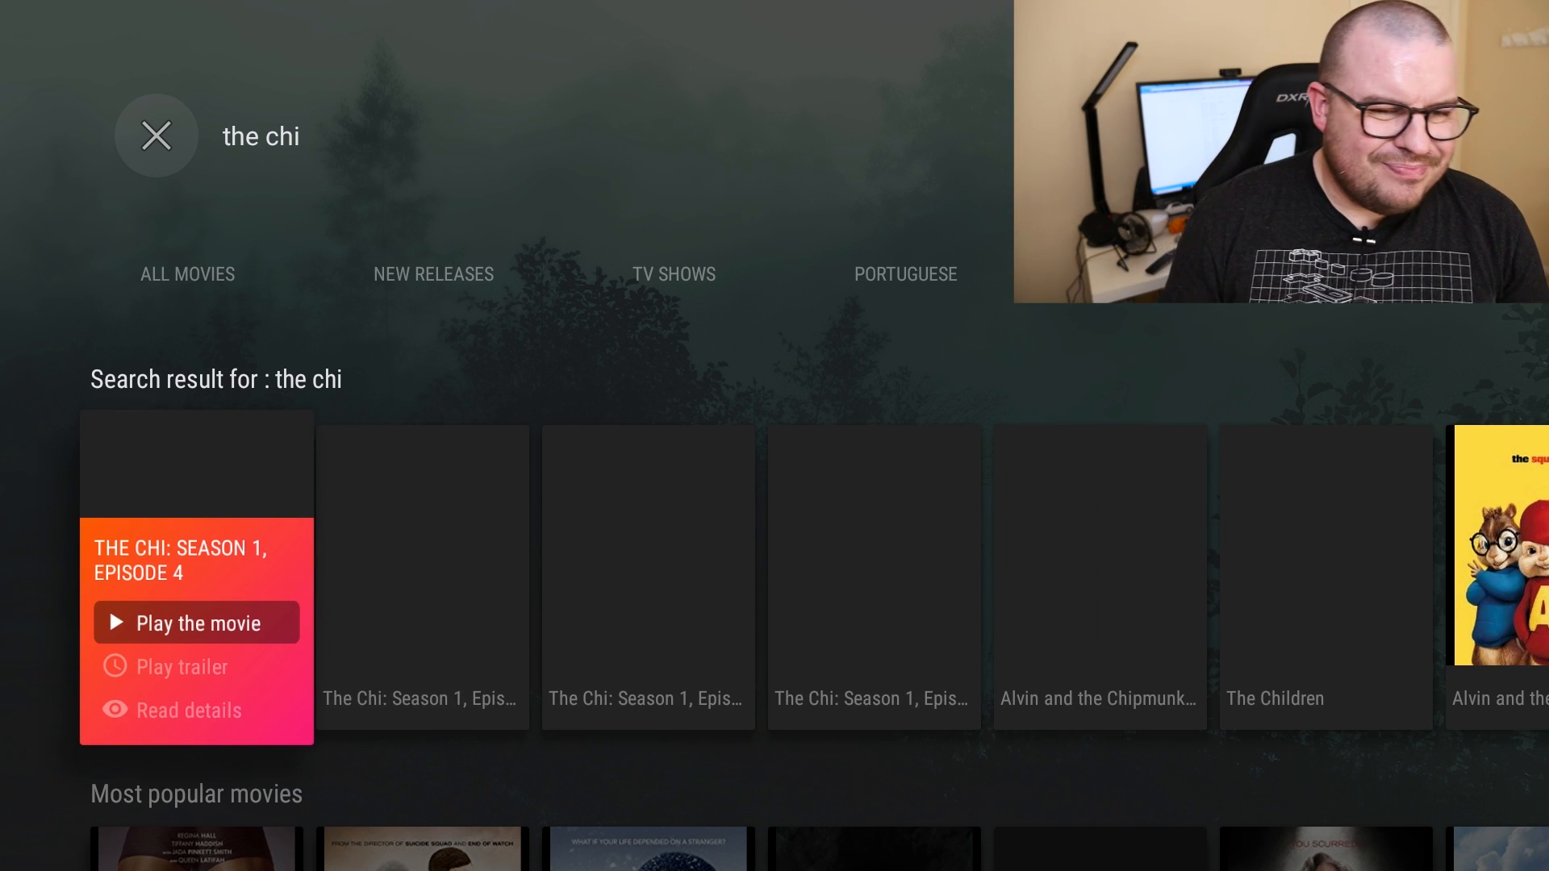
key("right")
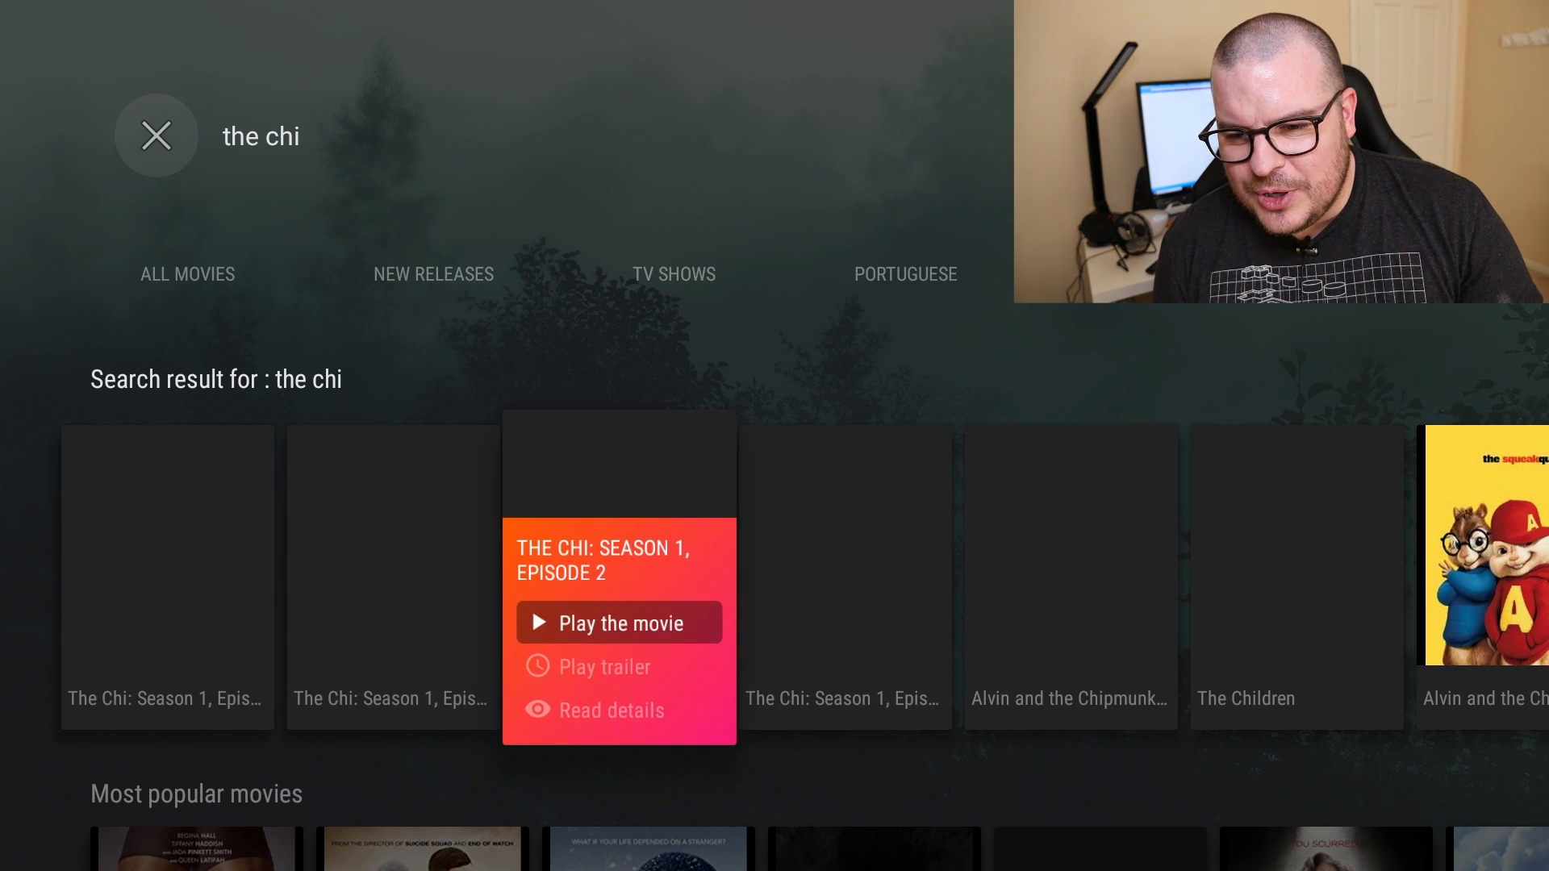
left_click(611, 710)
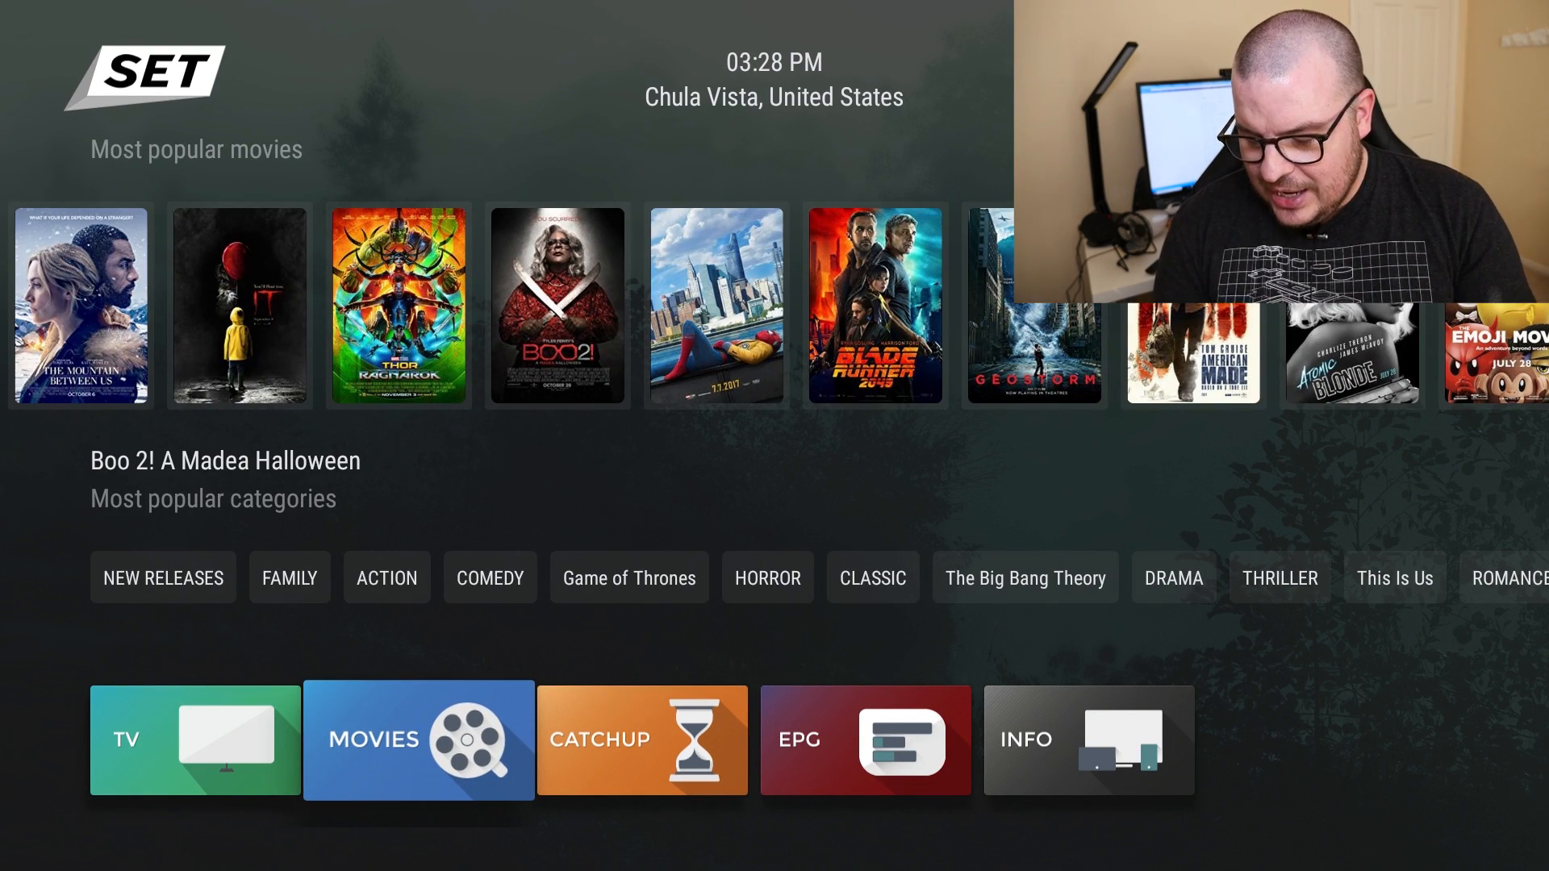
Step: Open Live TV and show the ALL channels grid with now/next listings
left_click(416, 746)
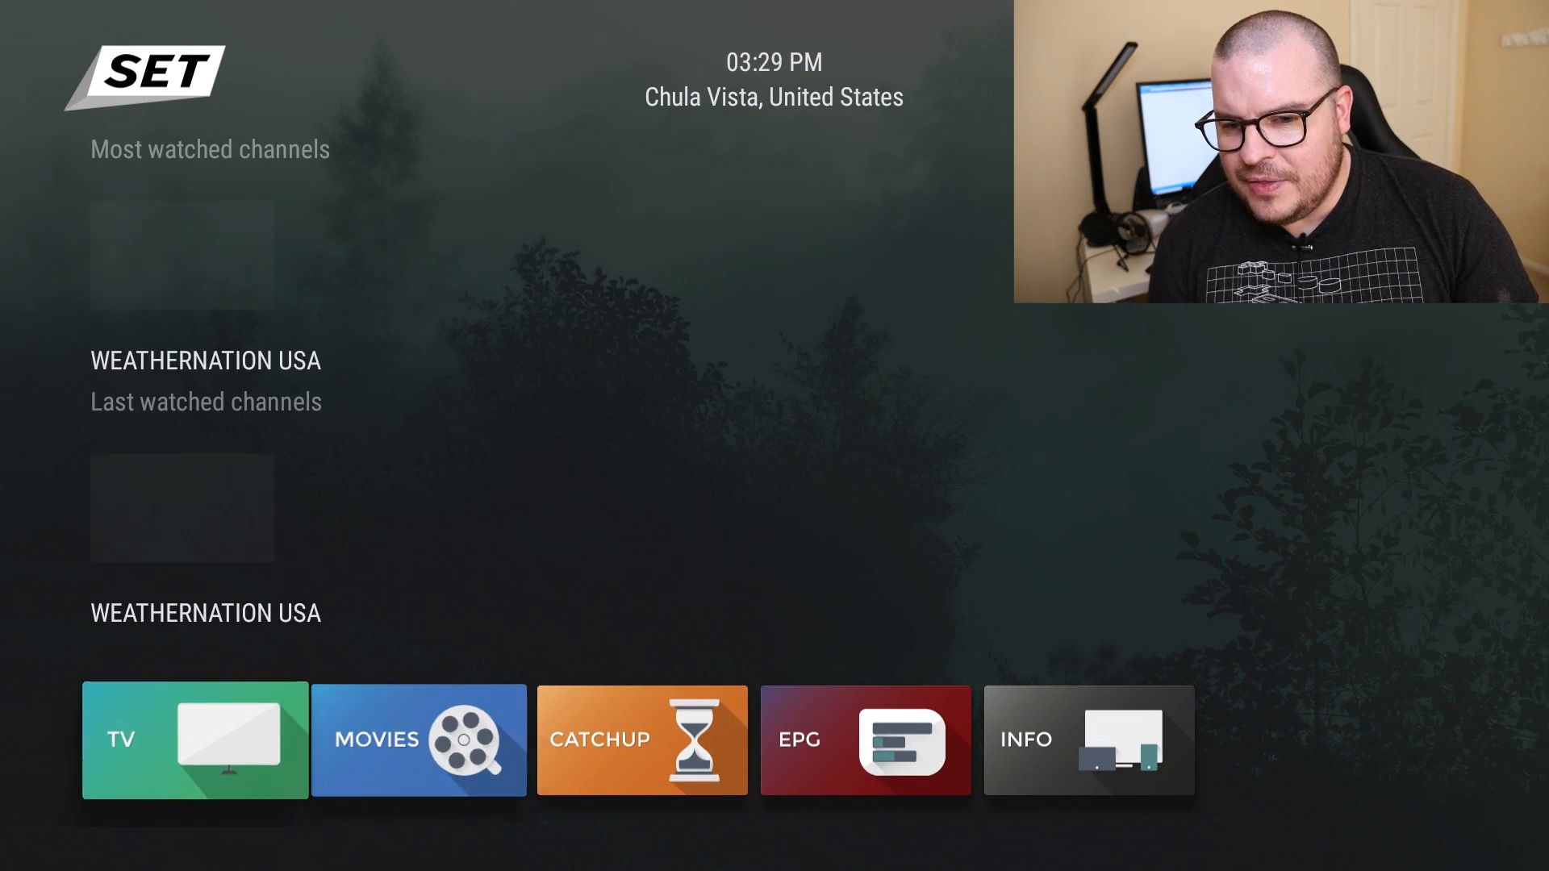
left_click(196, 741)
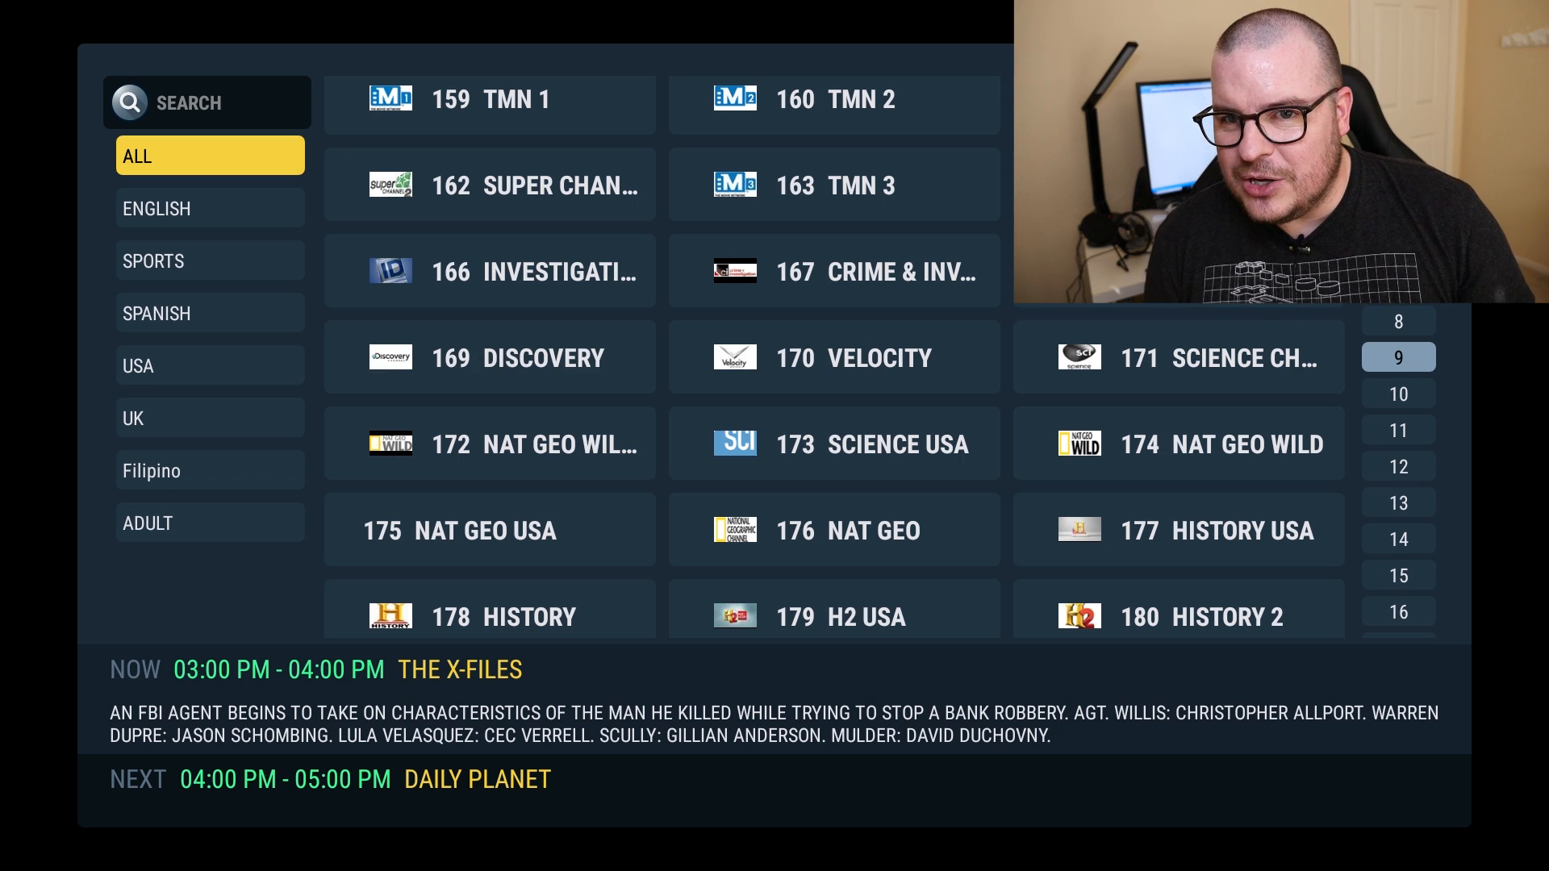
Step: Filter the channel grid to English, then to Sports channels like TSN 2 and NBA TV
left_click(210, 208)
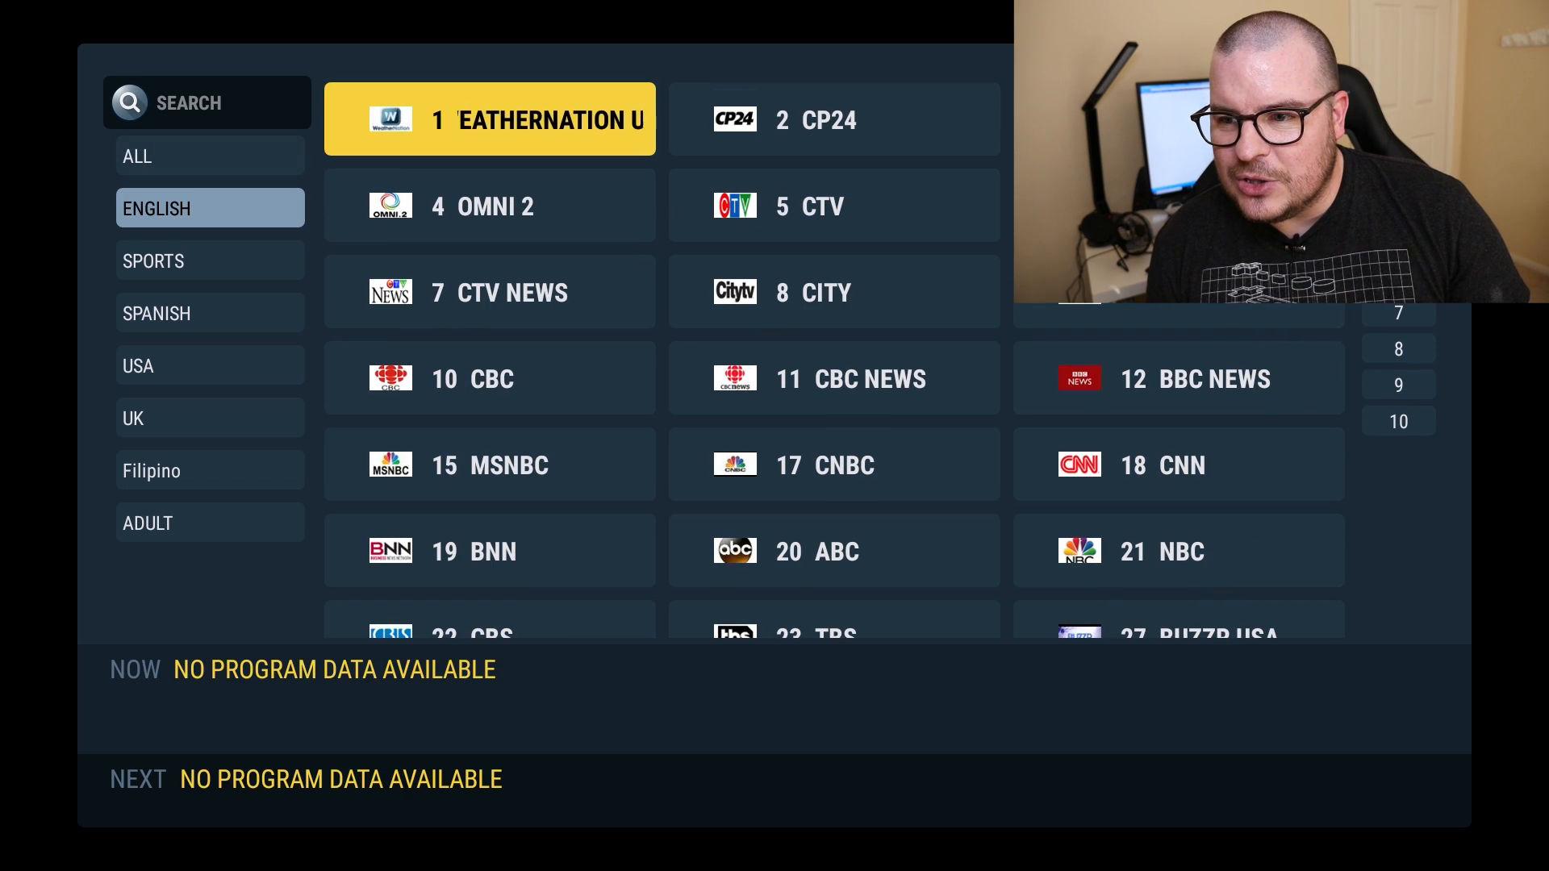
scroll("down", 3)
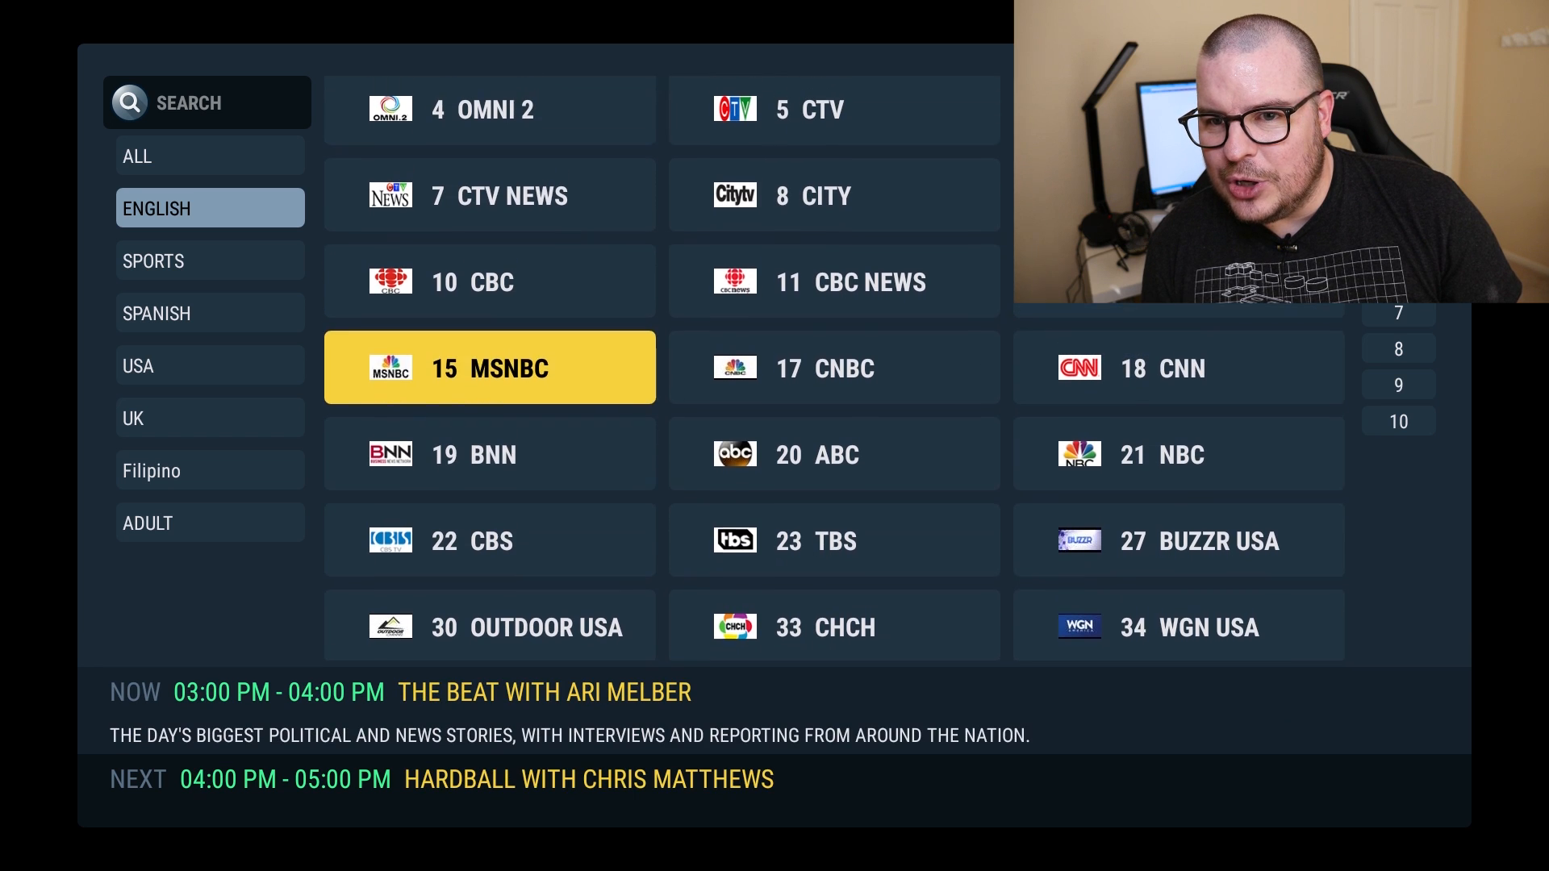
left_click(210, 261)
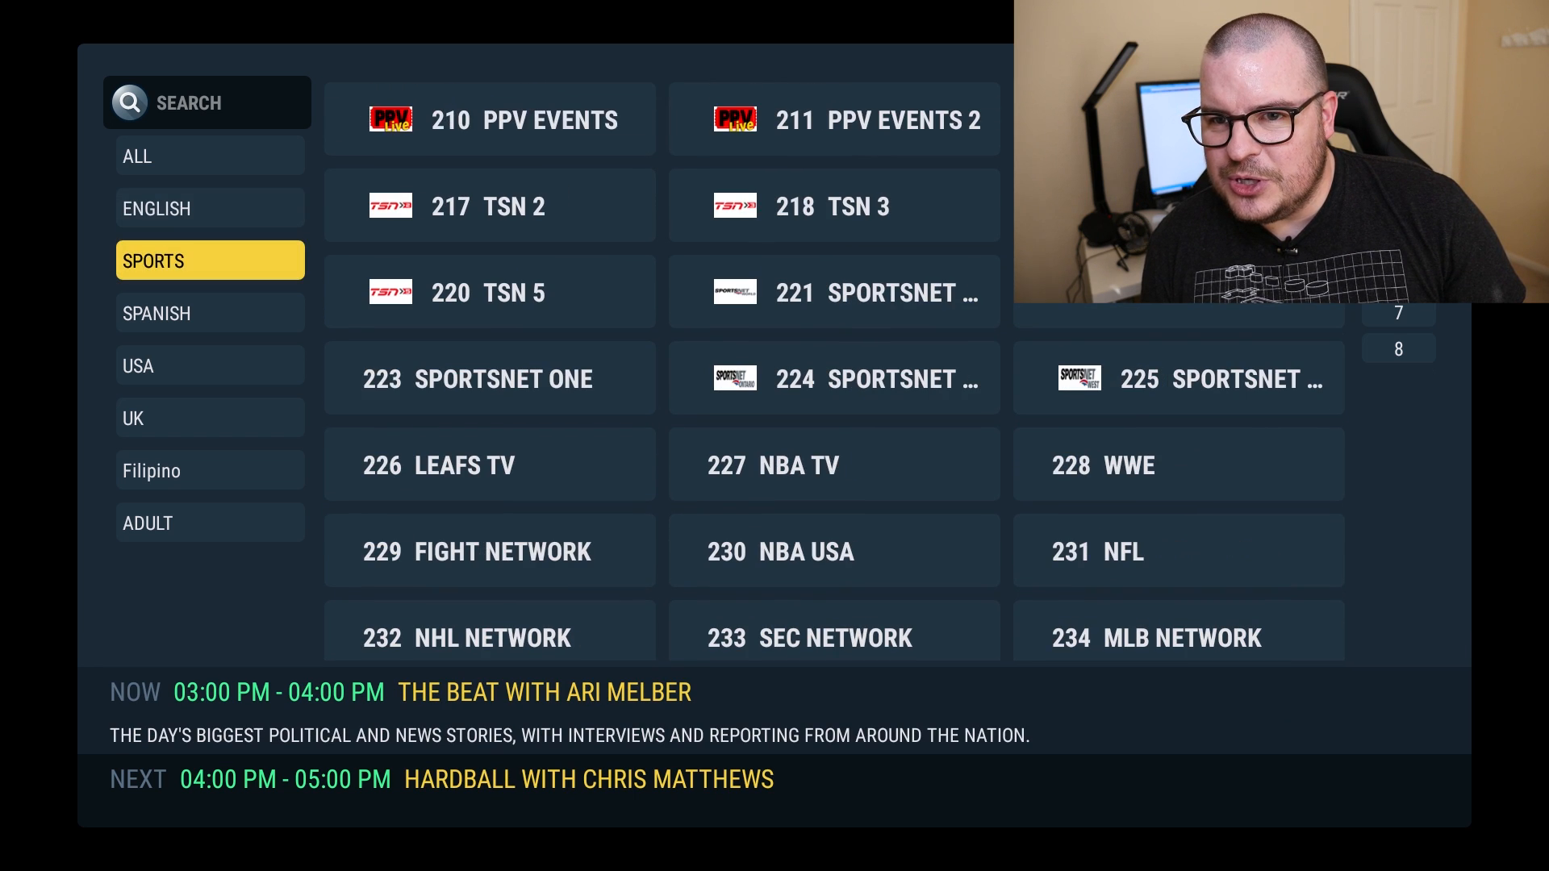